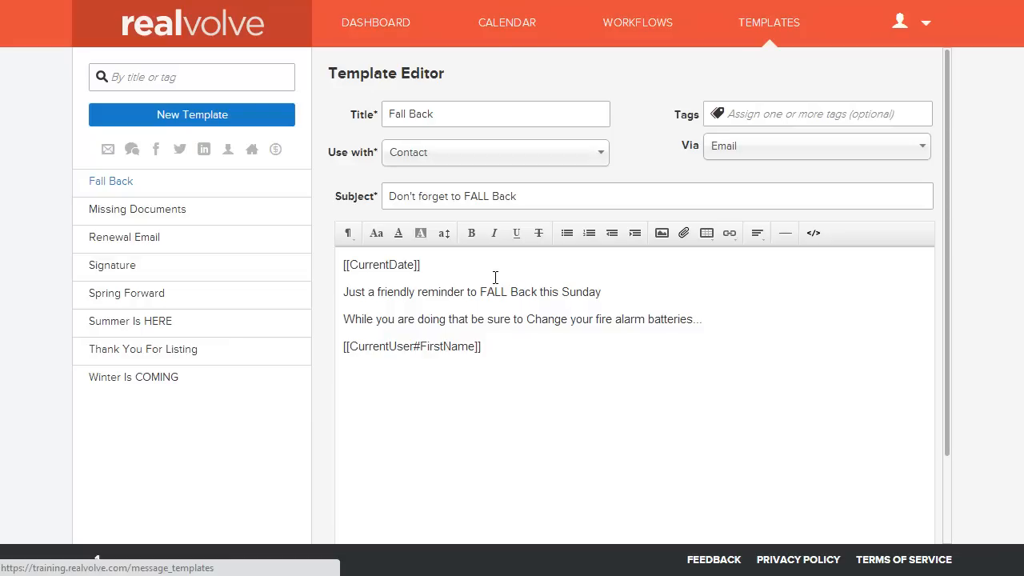
mouse_move(647, 29)
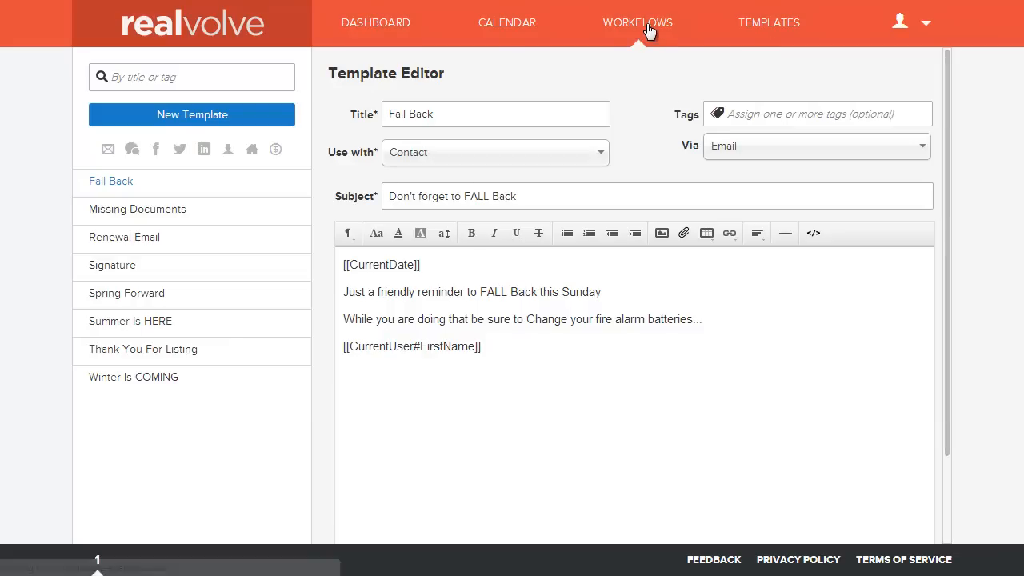
- Switch from the message templates to the Workflow Editor on the Building Blocks workflow
left_click(637, 22)
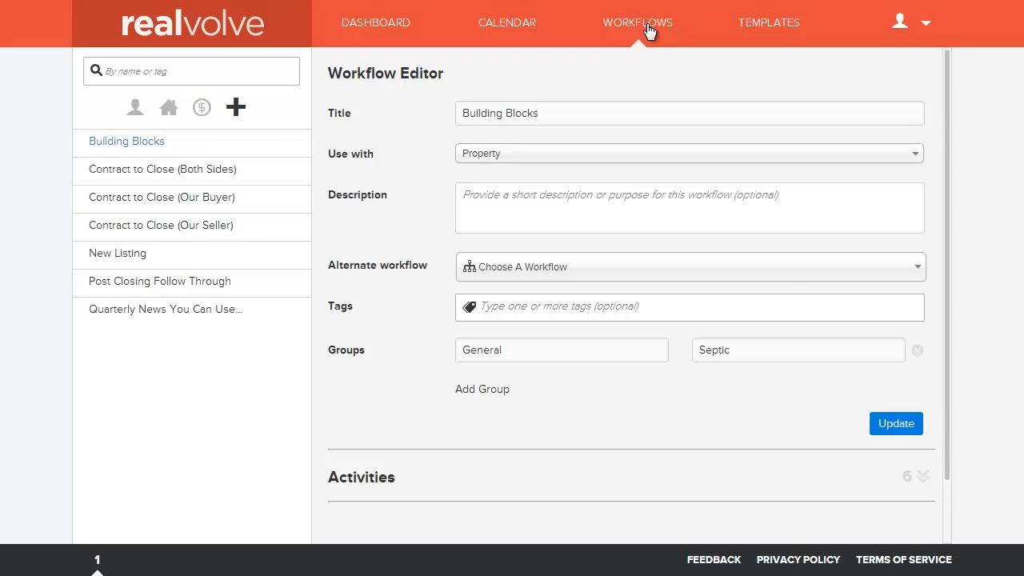
mouse_move(235, 109)
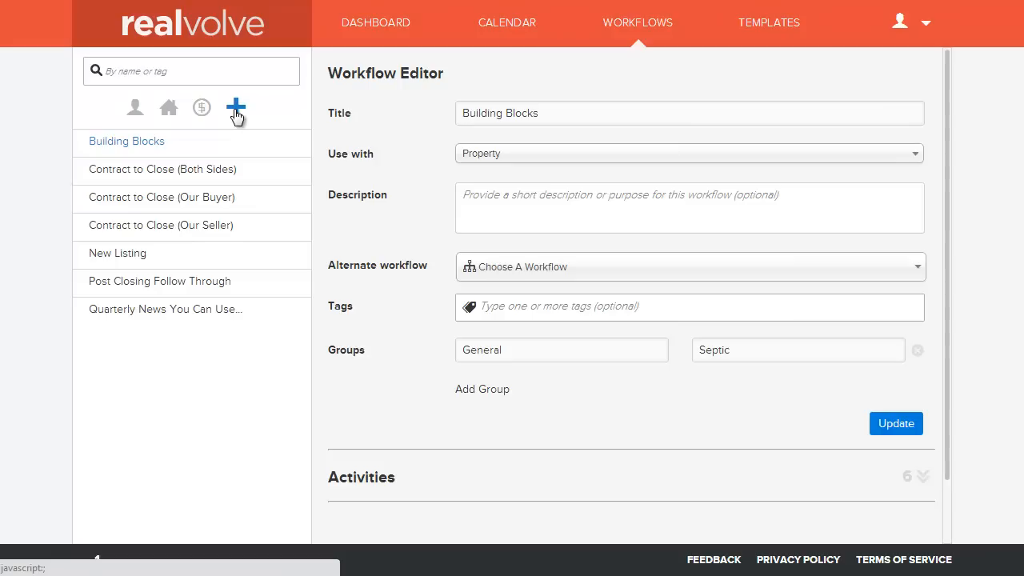
mouse_move(637, 22)
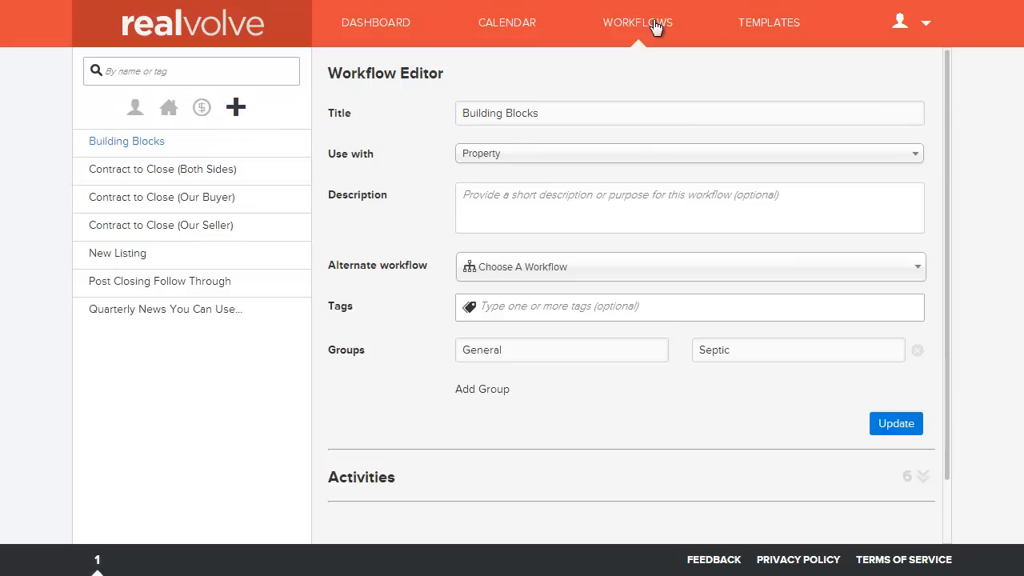
mouse_move(752, 31)
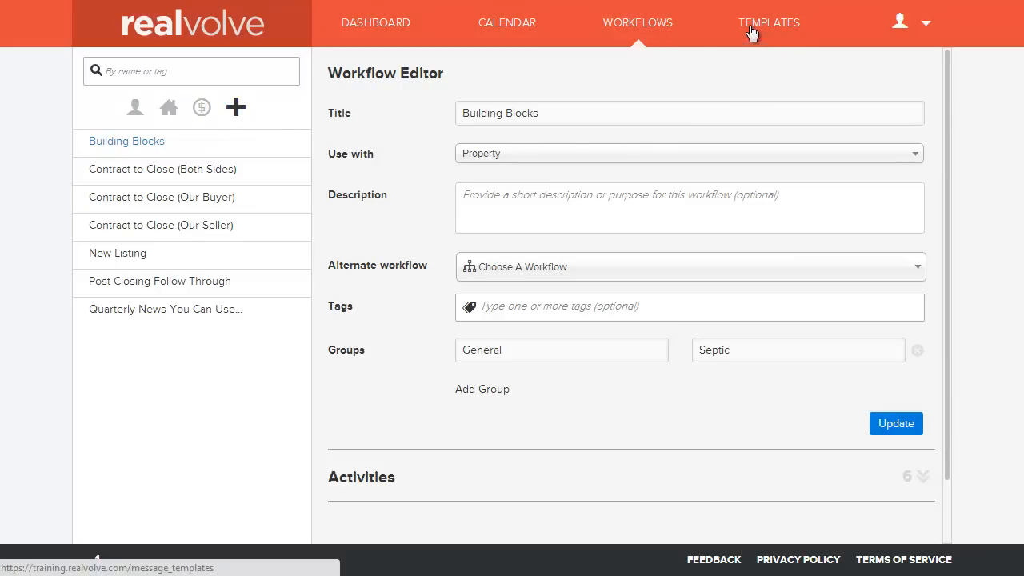
- Start adding workflows and choose the library option to list available workflow packages
left_click(235, 107)
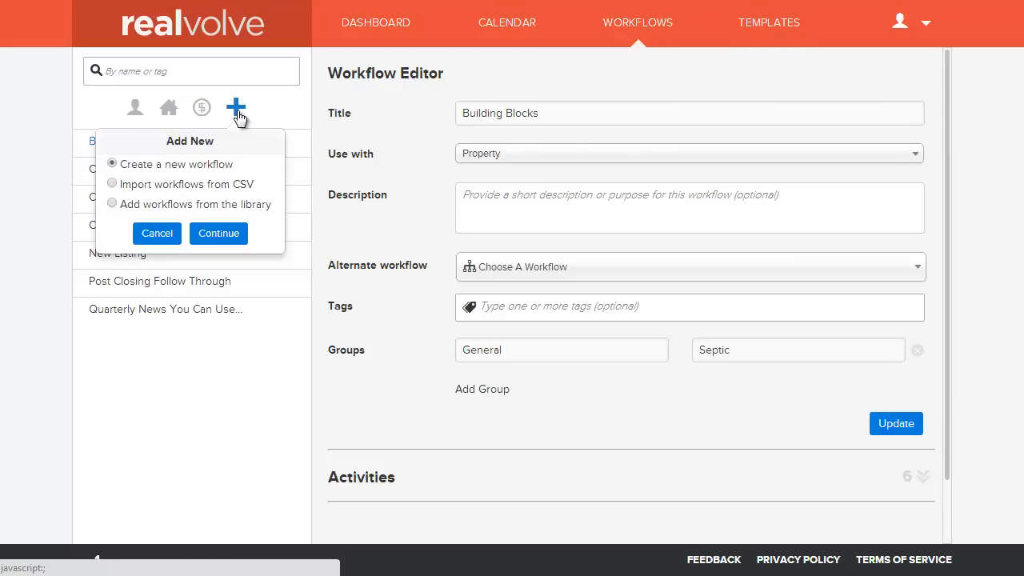
mouse_move(184, 202)
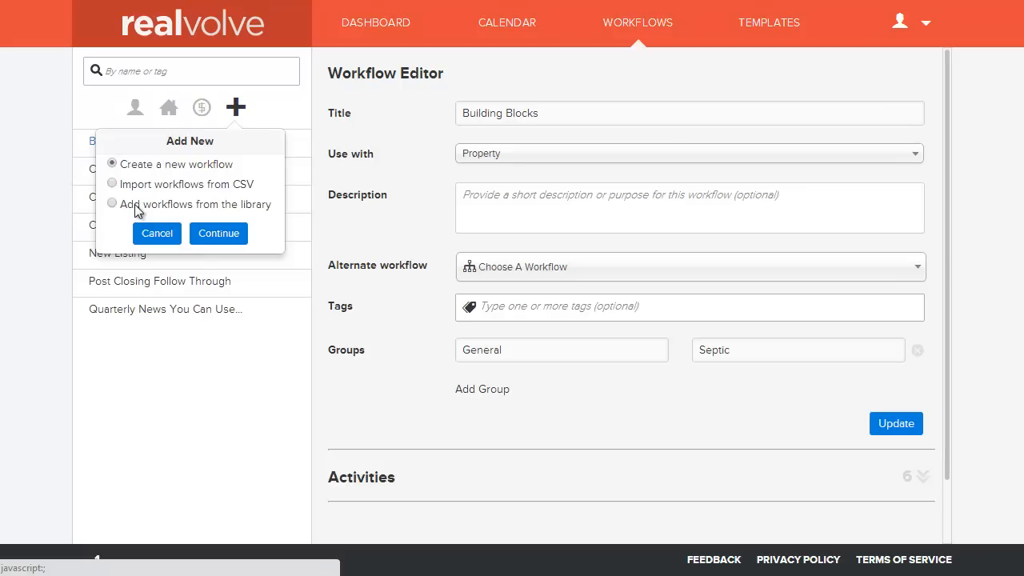
left_click(112, 202)
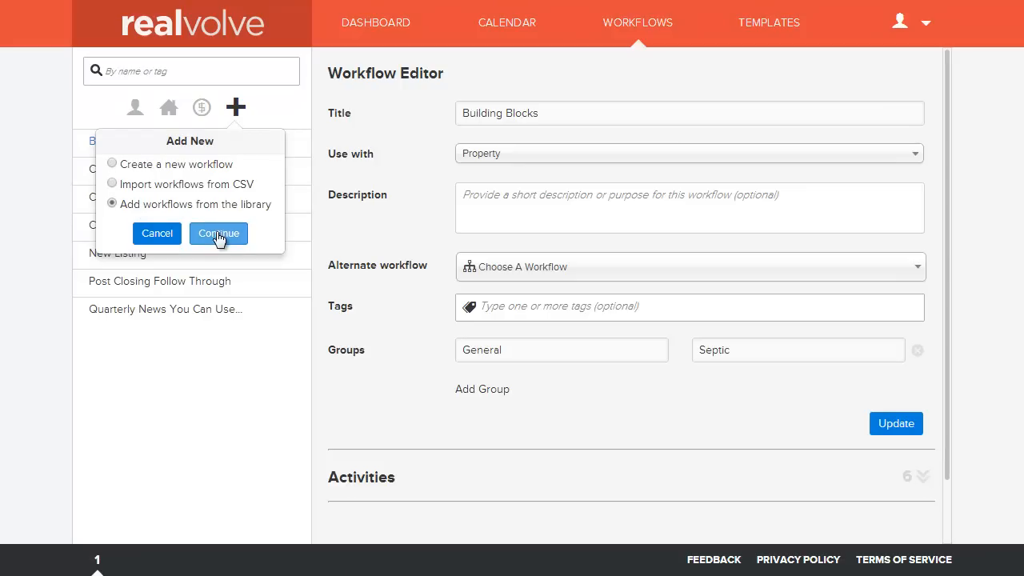
left_click(217, 234)
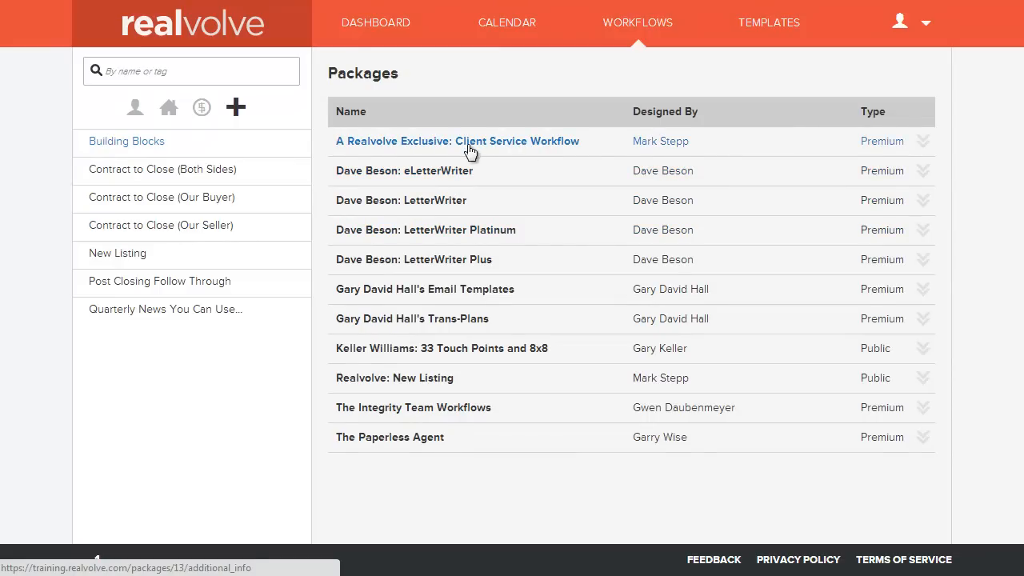
mouse_move(454, 152)
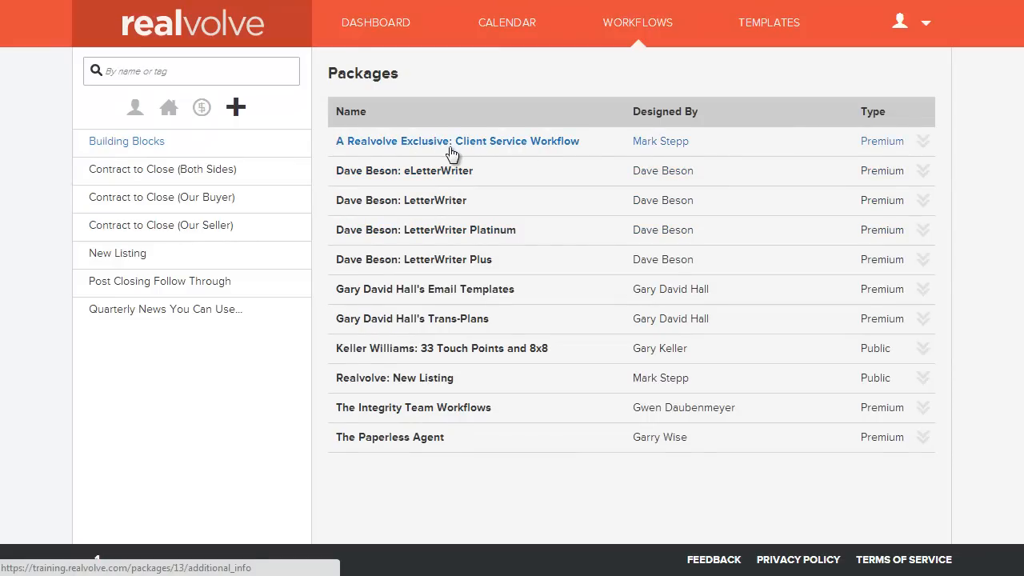
left_click(921, 141)
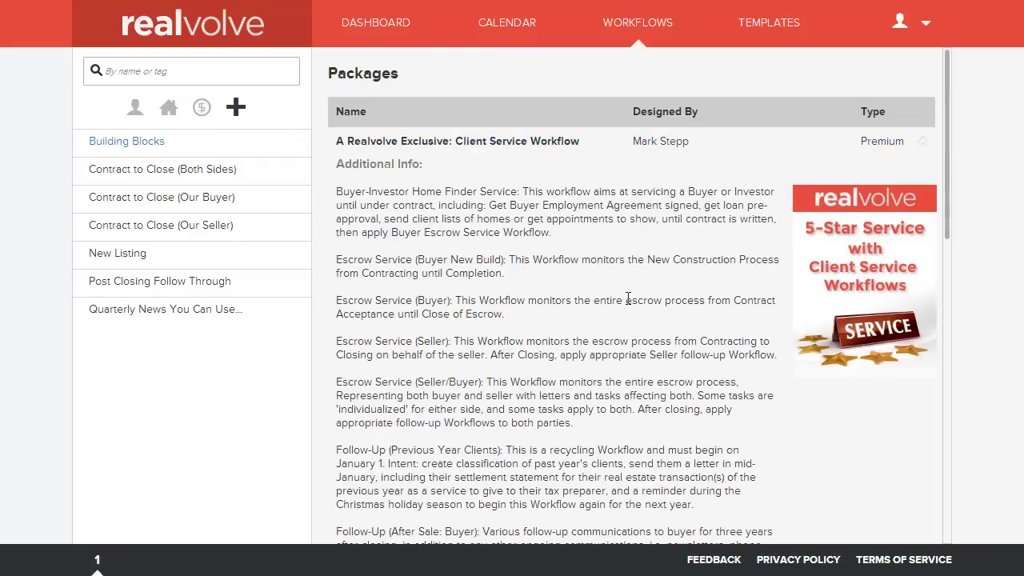
mouse_move(354, 196)
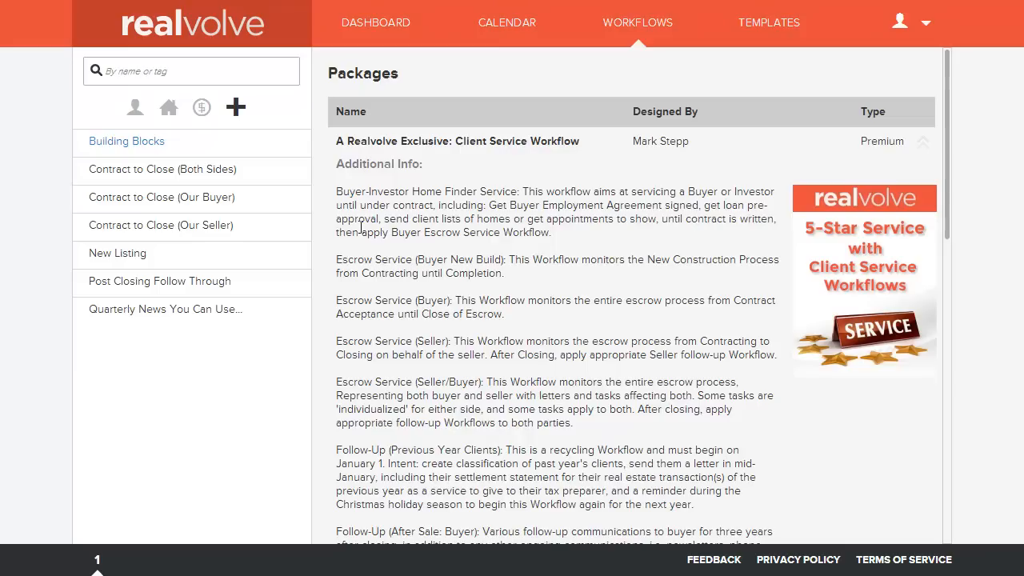
mouse_move(409, 283)
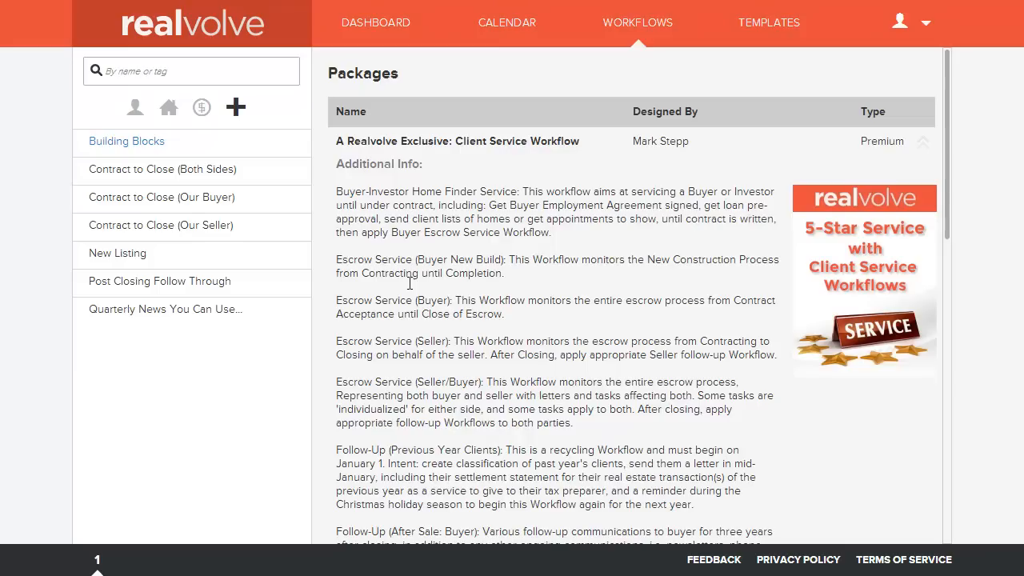
mouse_move(467, 381)
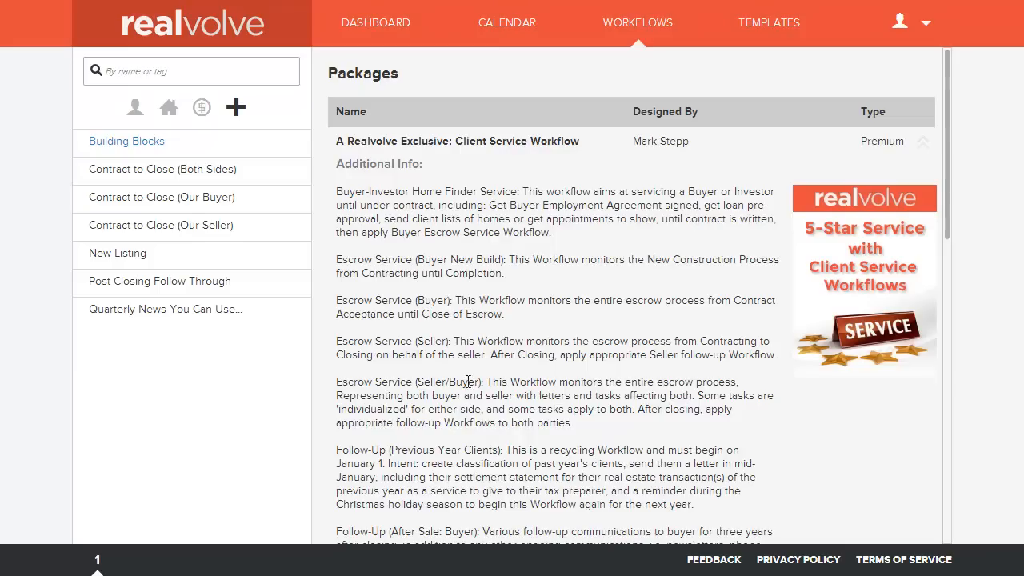
scroll("down", 3)
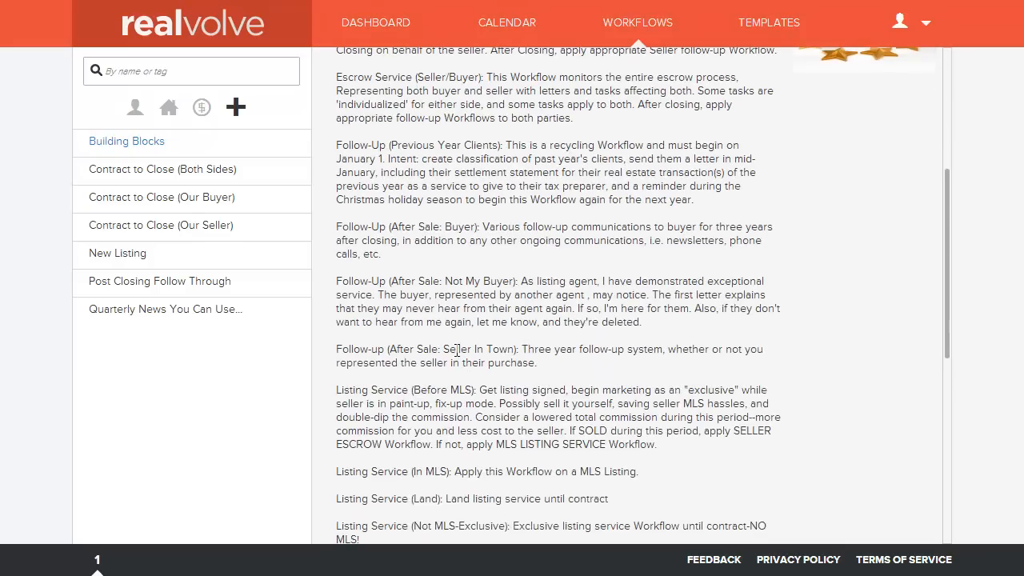
scroll("down", 3)
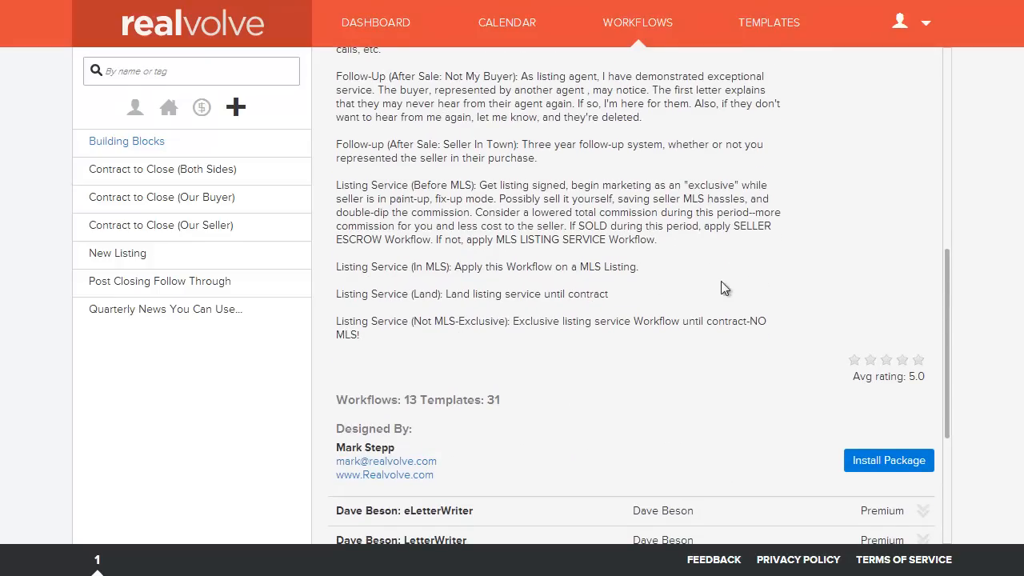
double_click(408, 400)
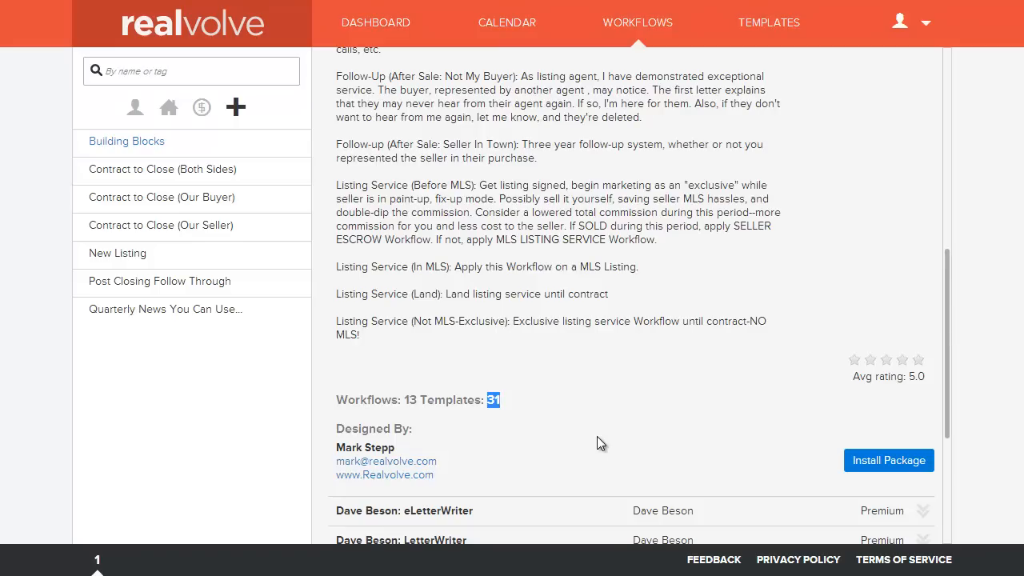
scroll("up", 3)
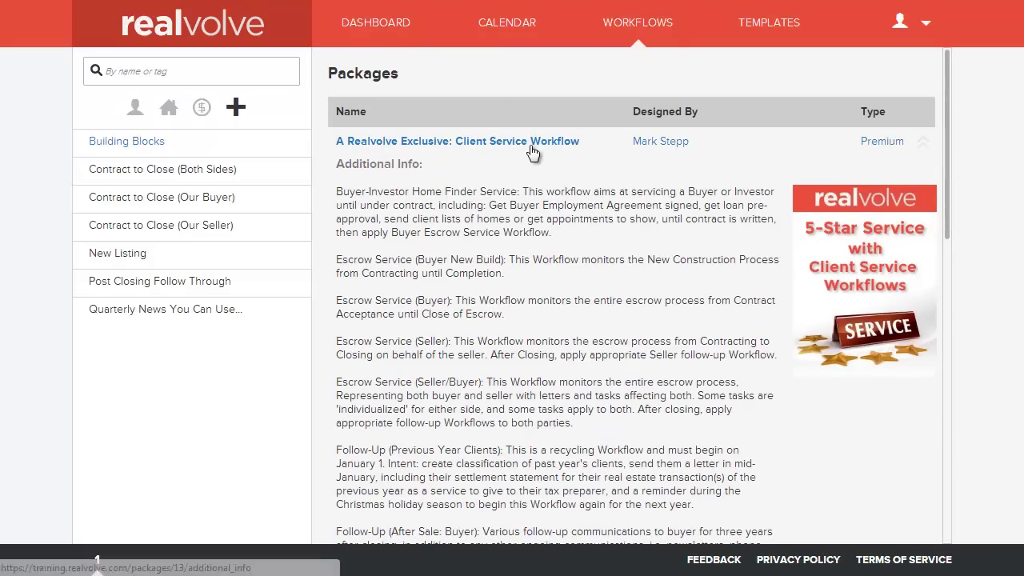
left_click(921, 140)
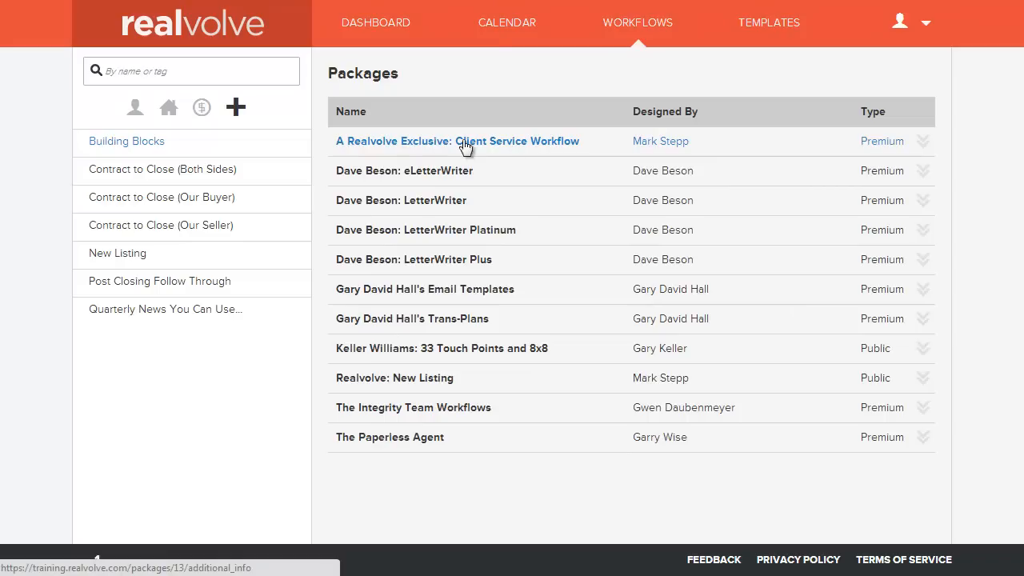
mouse_move(786, 146)
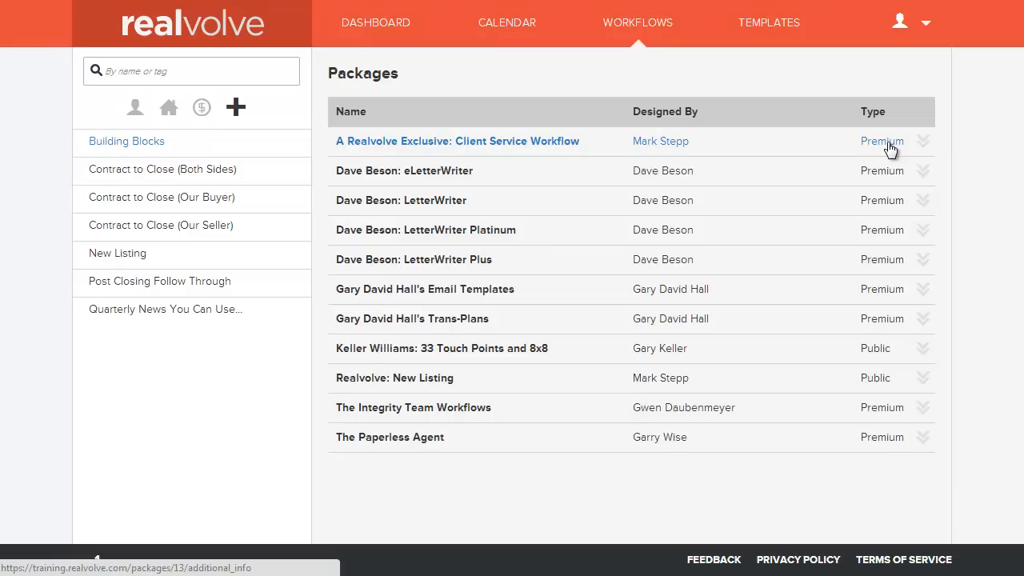
- Expand the Keller Williams 33 Touch Points and 8x8 package, rate it five stars and install it
left_click(922, 170)
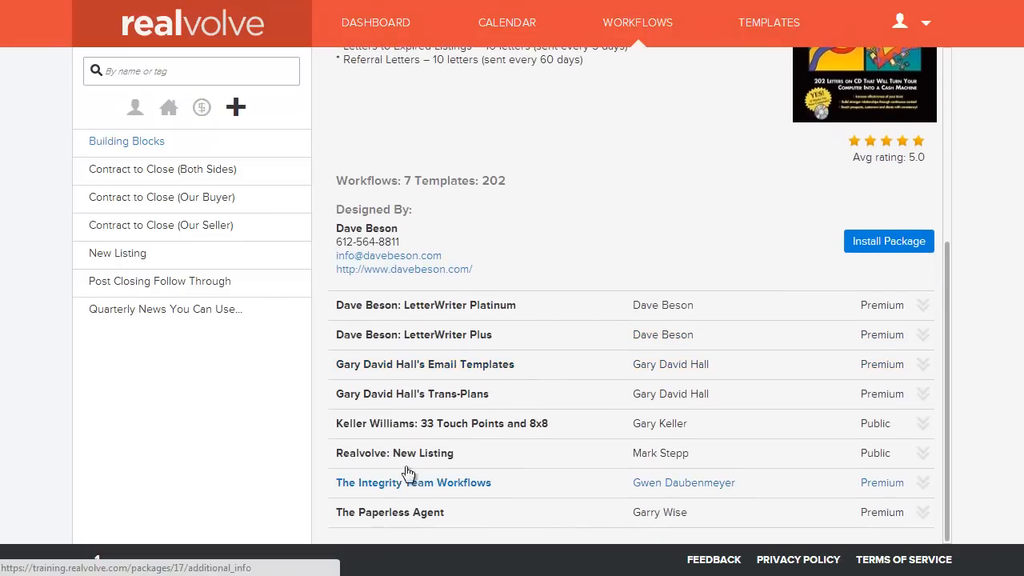
mouse_move(442, 422)
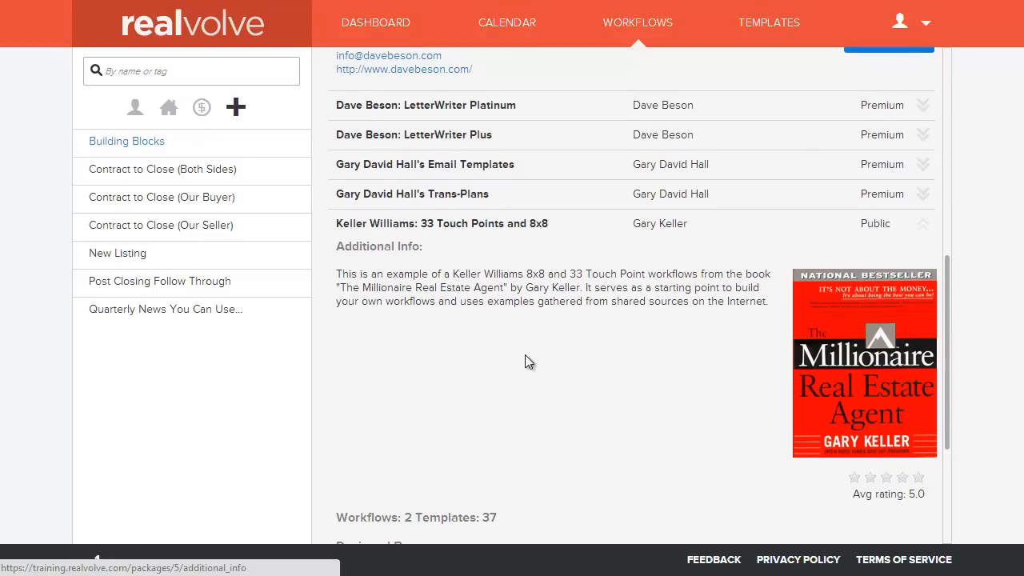
scroll("down", 3)
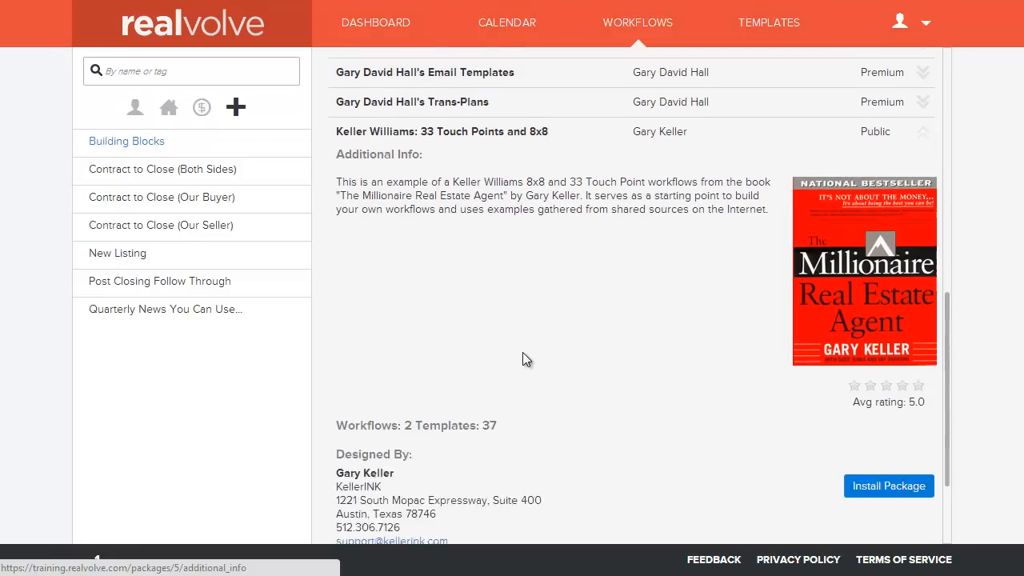
scroll("up", 3)
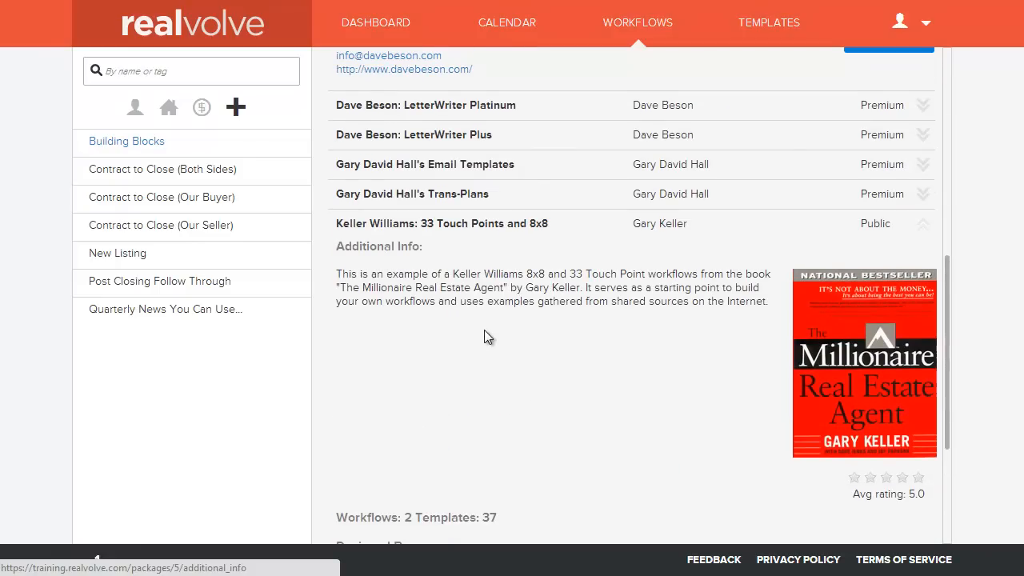
mouse_move(579, 286)
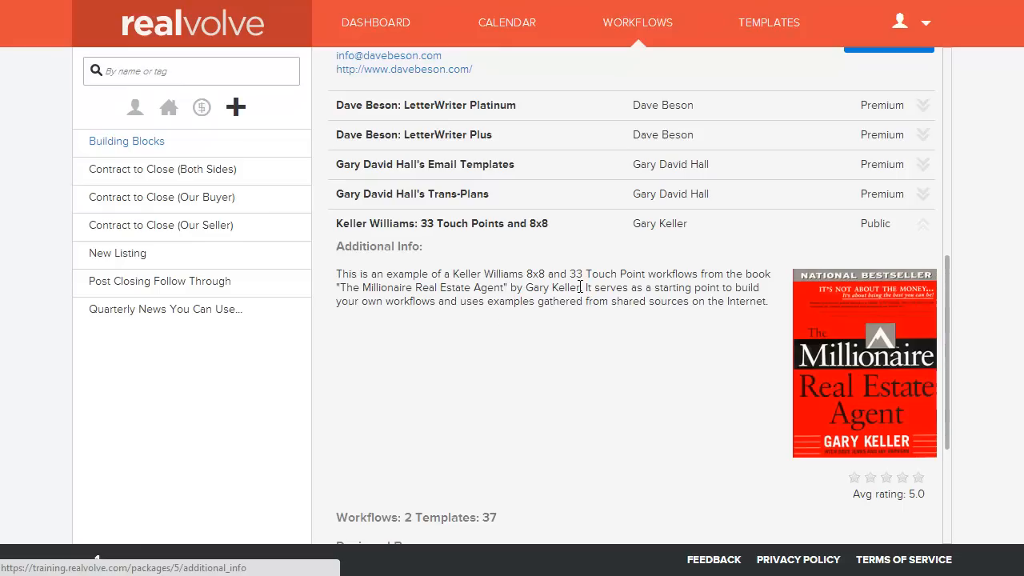
mouse_move(518, 343)
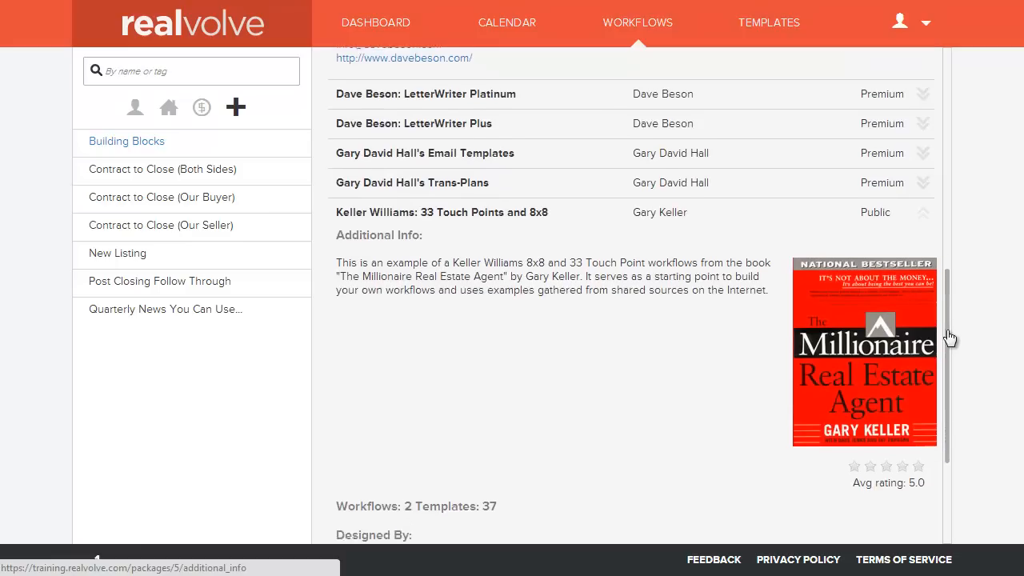
scroll("down", 3)
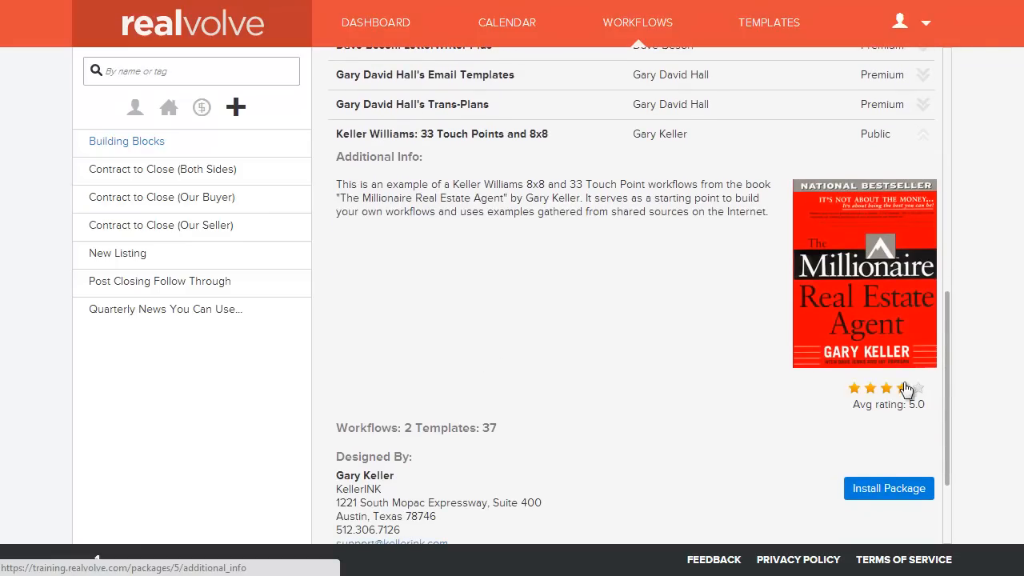
left_click(918, 389)
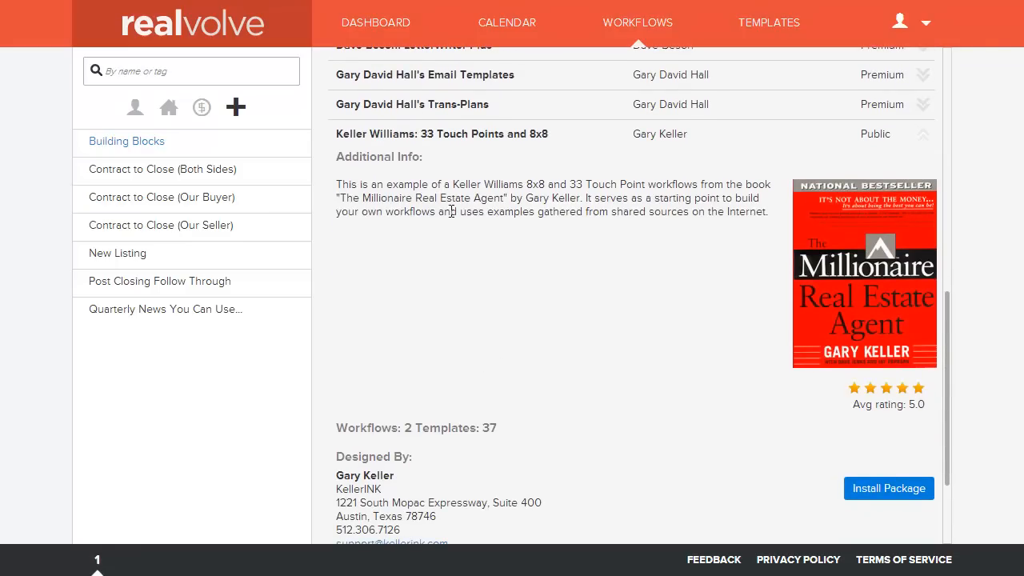
mouse_move(543, 265)
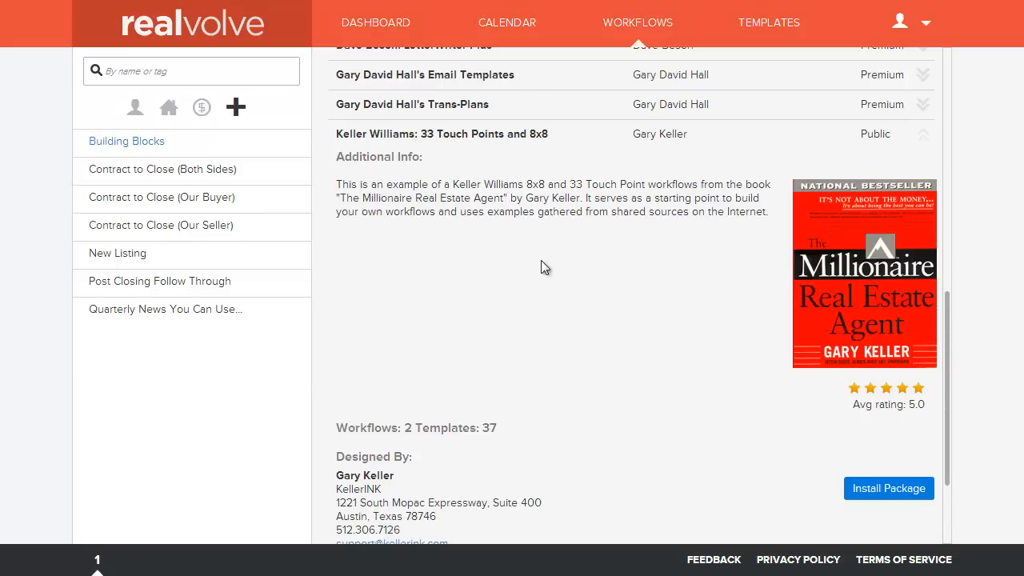
mouse_move(888, 489)
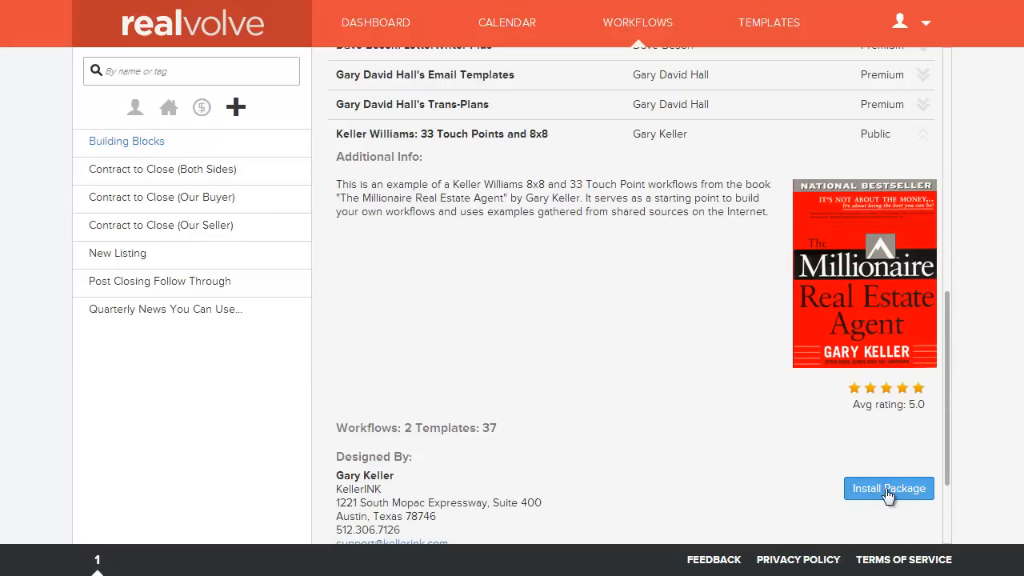
scroll("down", 3)
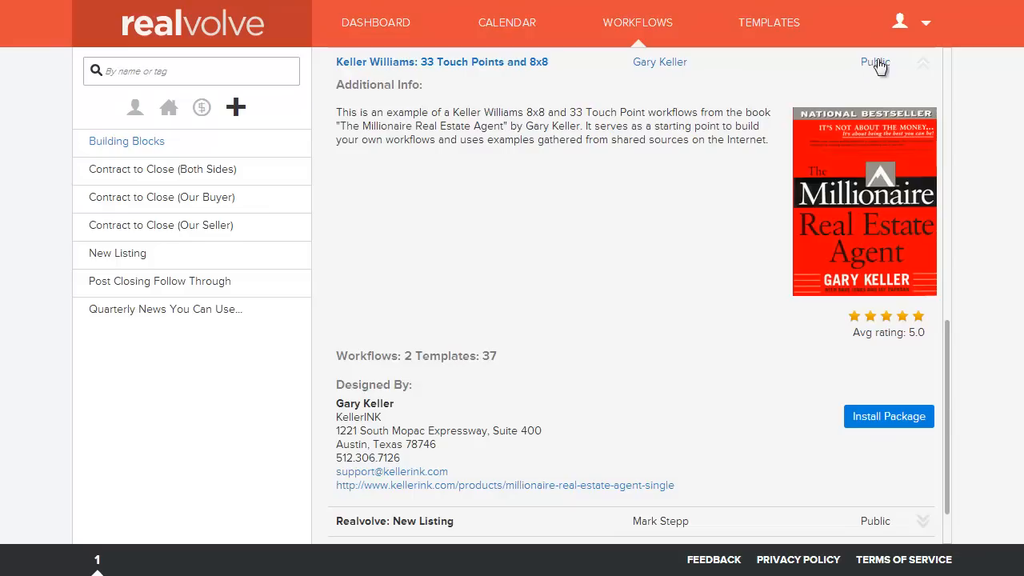
mouse_move(947, 366)
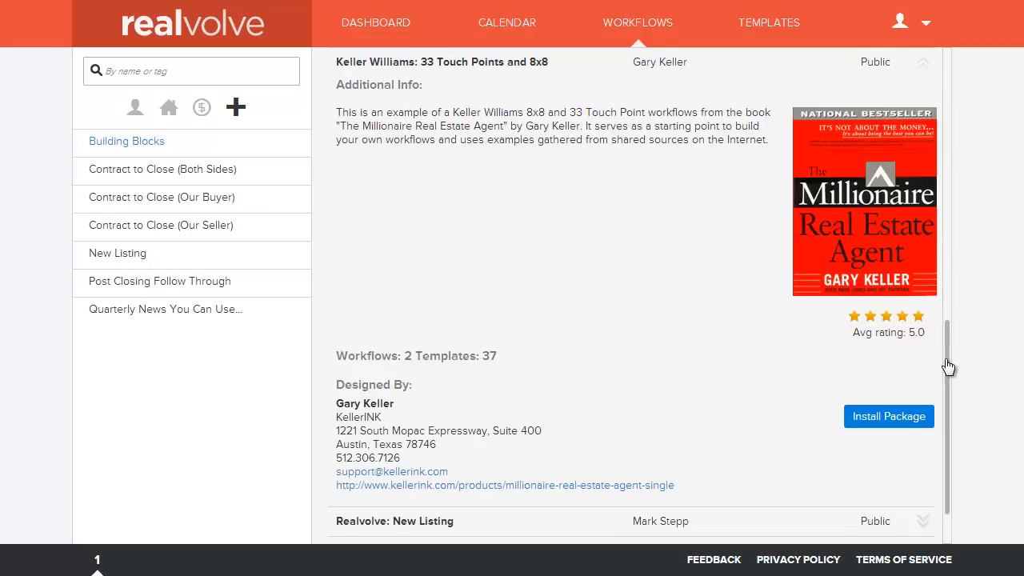
scroll("up", 3)
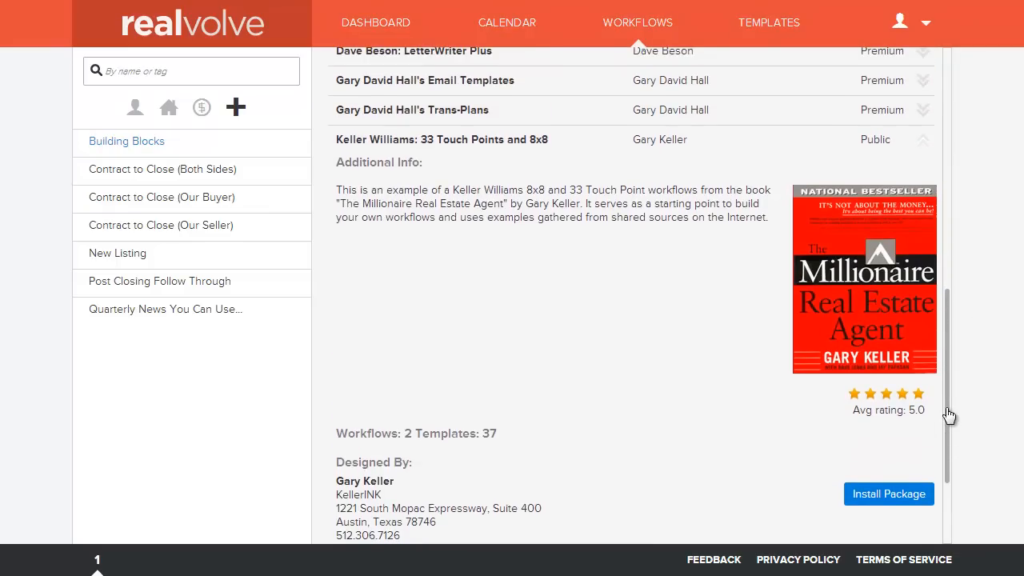
mouse_move(997, 393)
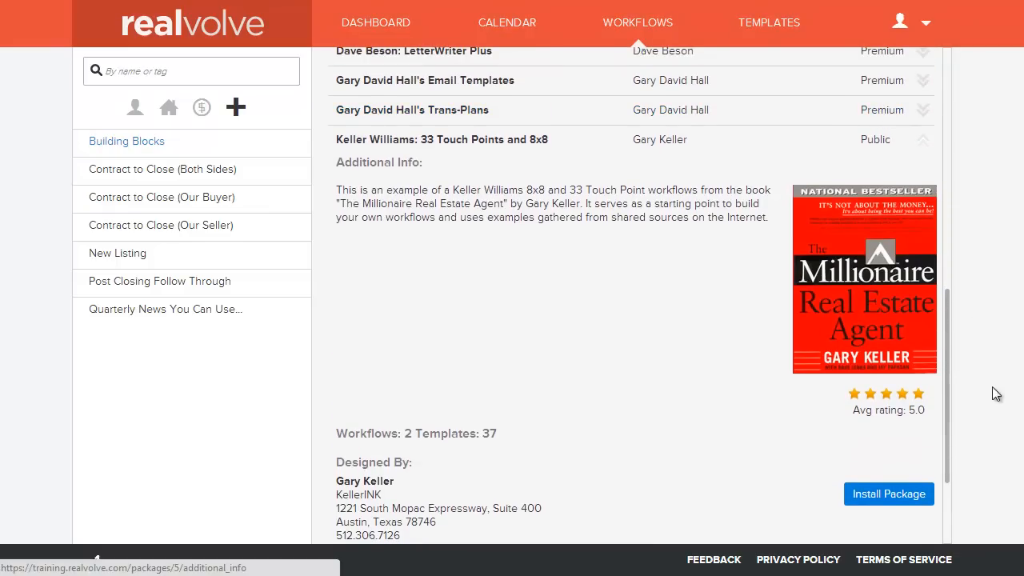
scroll("down", 3)
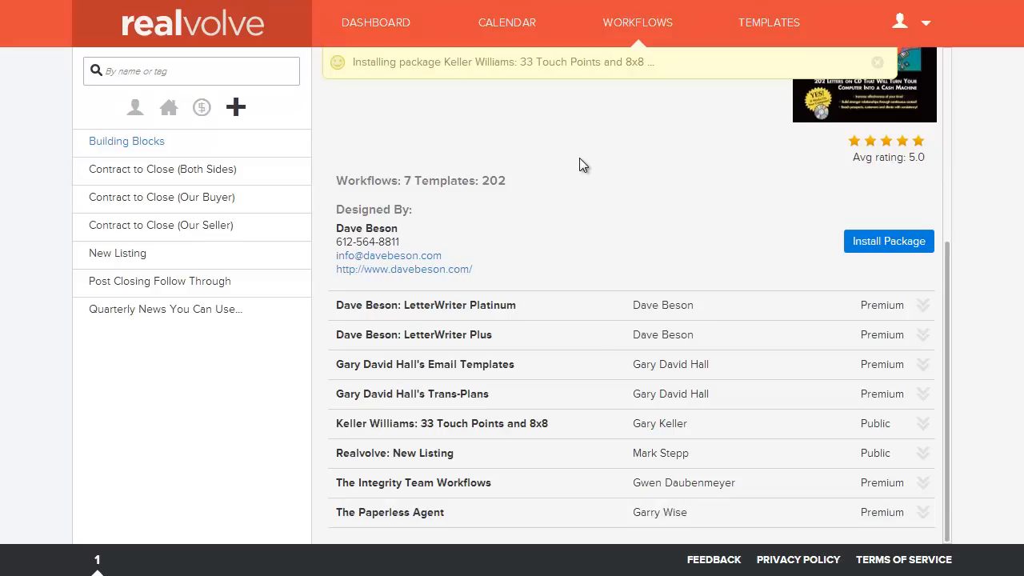
- Expand the Client Service Workflow package and scroll through its details
left_click(888, 240)
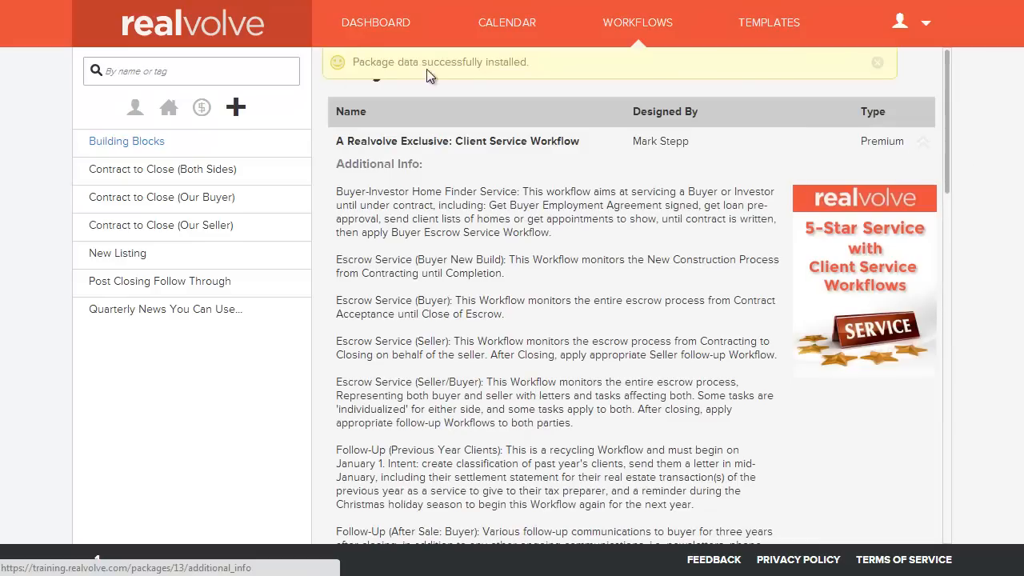
mouse_move(515, 77)
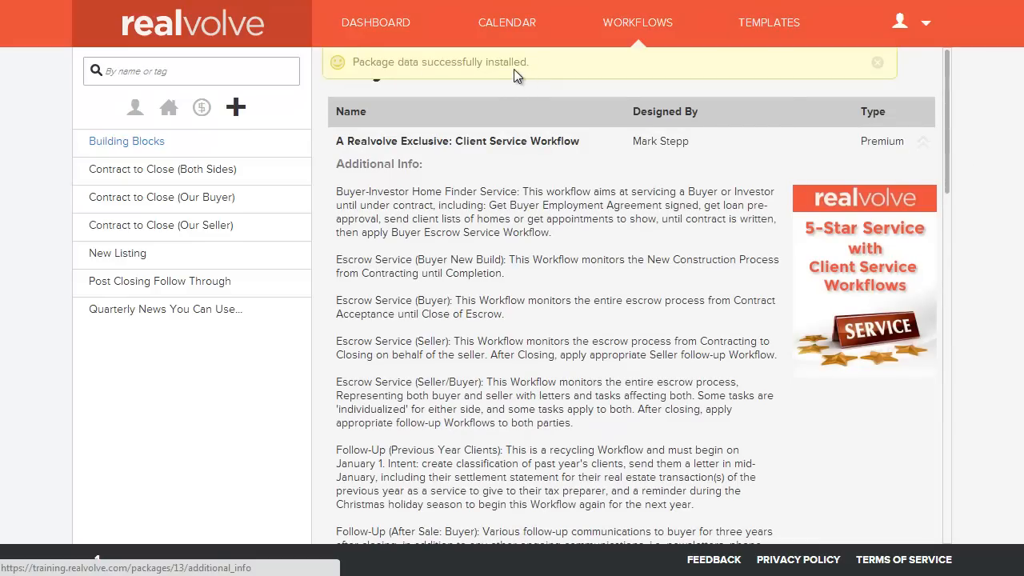
mouse_move(947, 157)
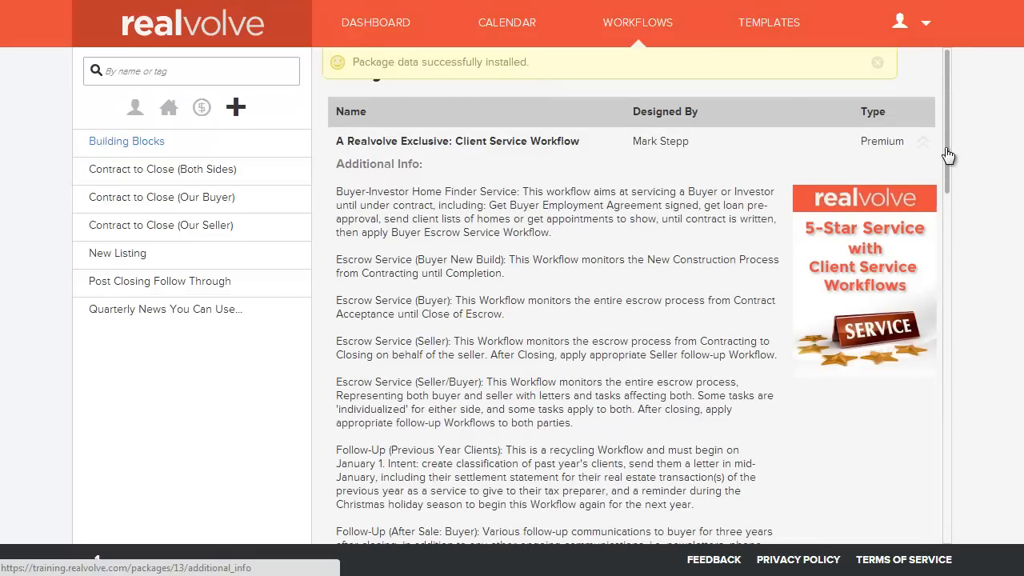
scroll("down", 3)
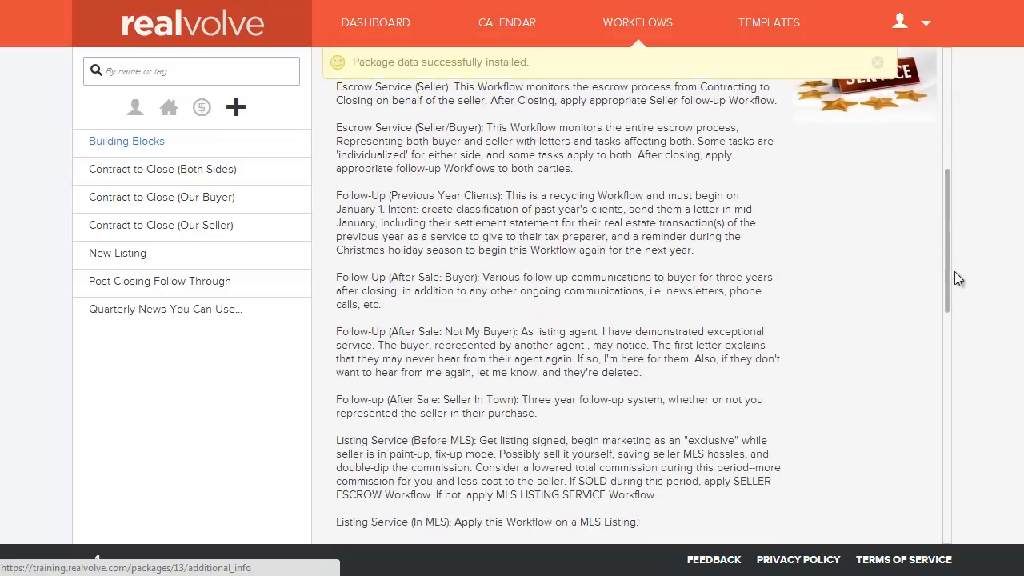
scroll("down", 3)
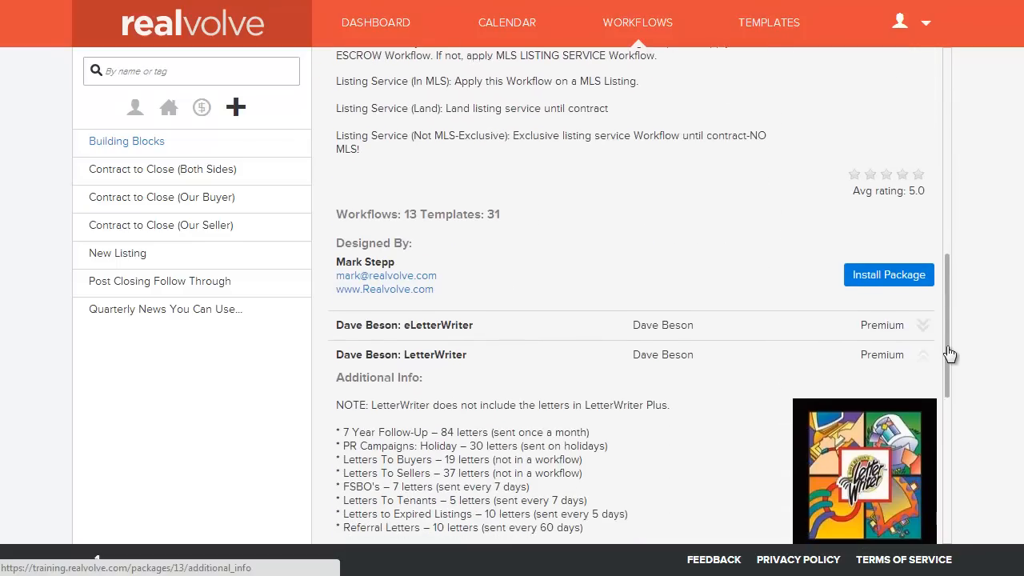
left_click(890, 276)
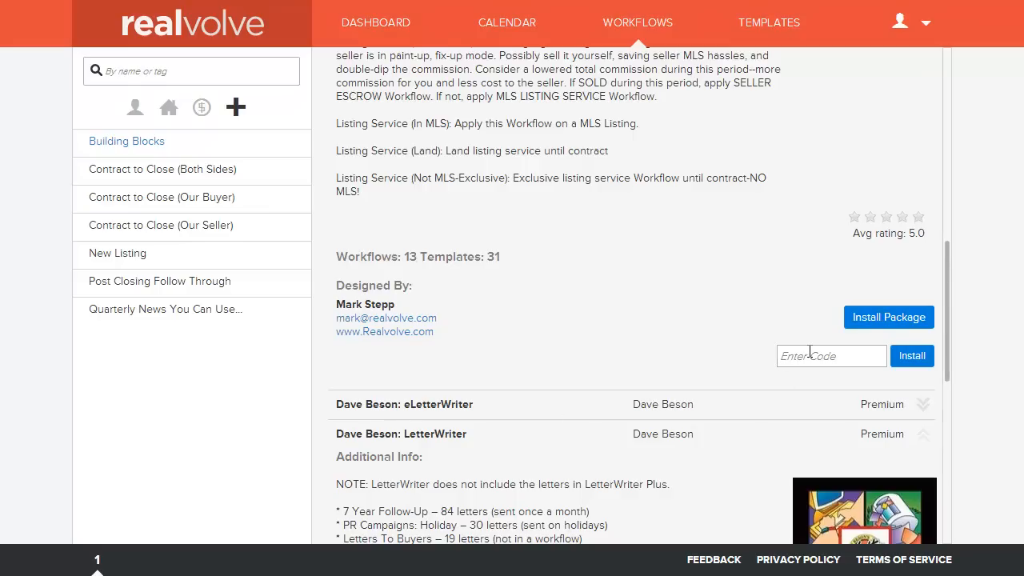
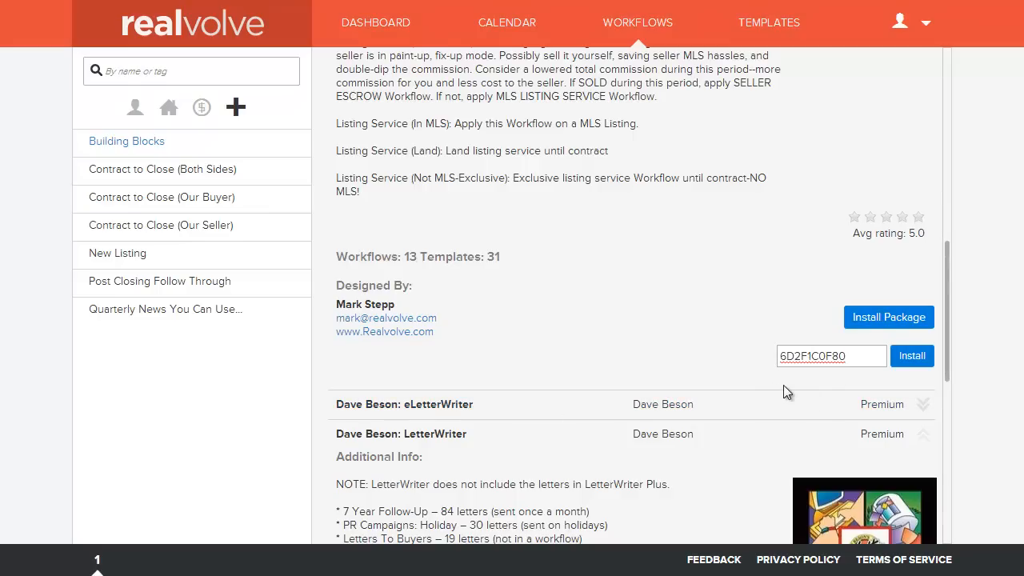
left_click(830, 355)
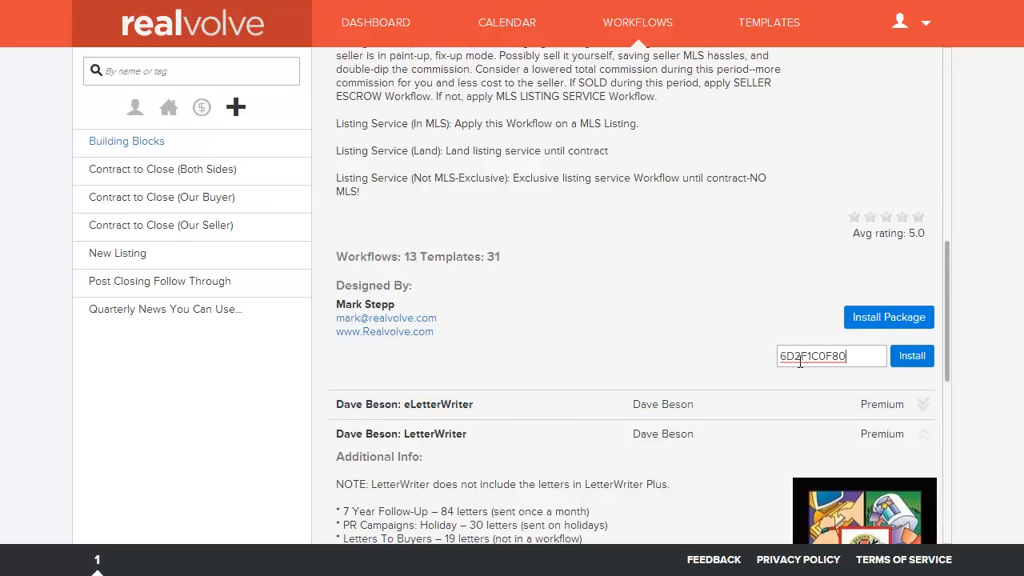
mouse_move(822, 381)
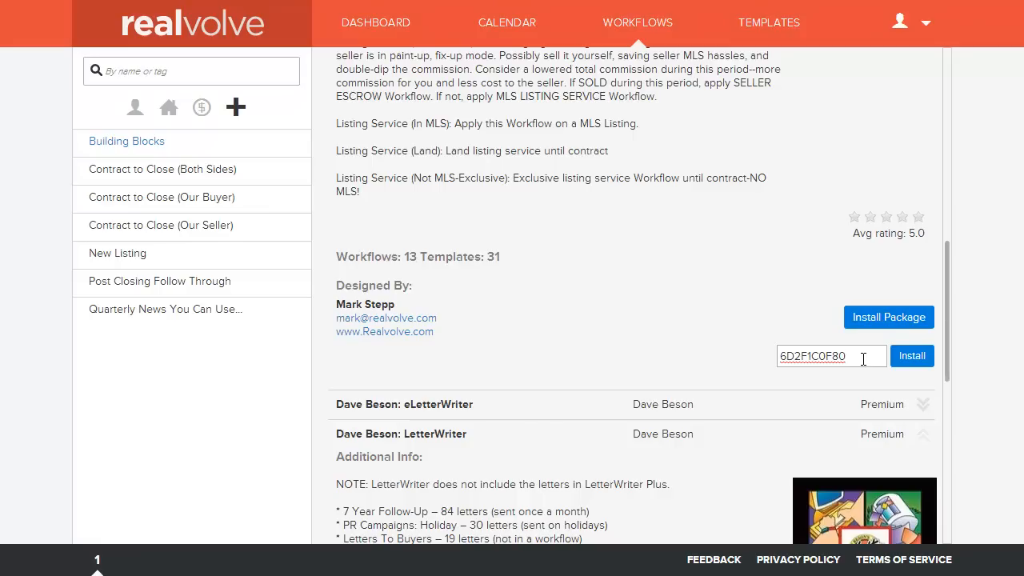
mouse_move(911, 355)
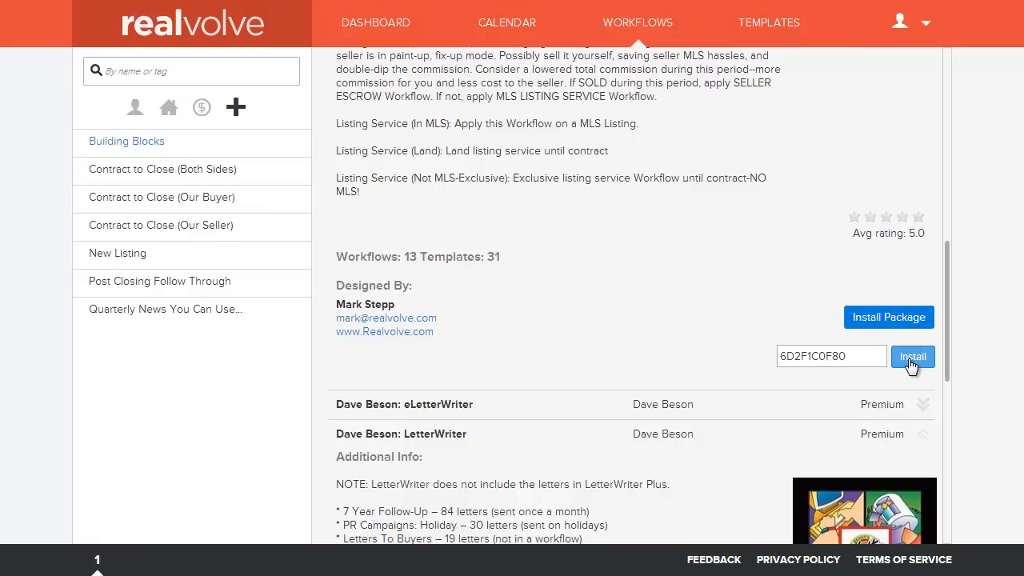
scroll("up", 3)
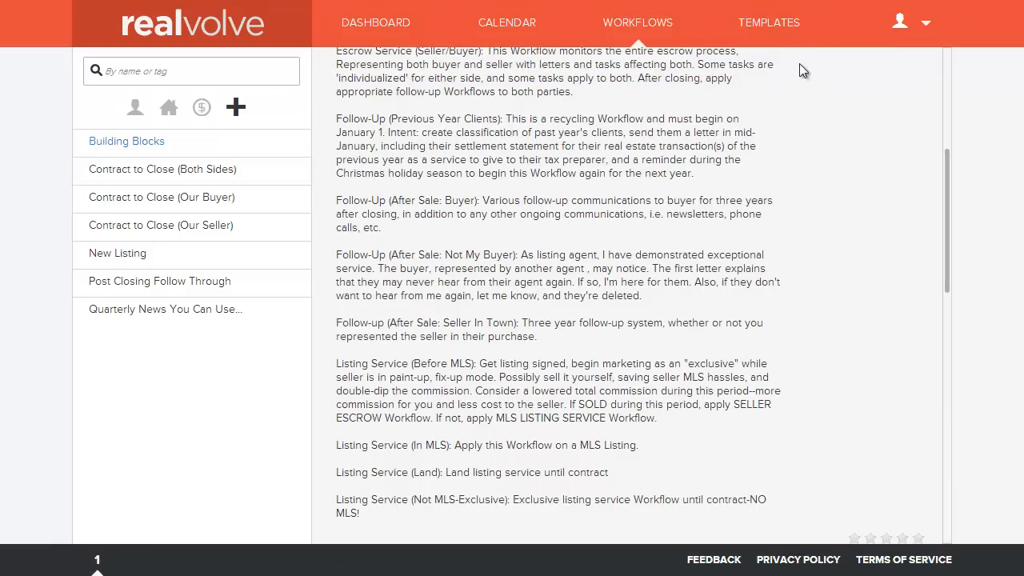
mouse_move(768, 23)
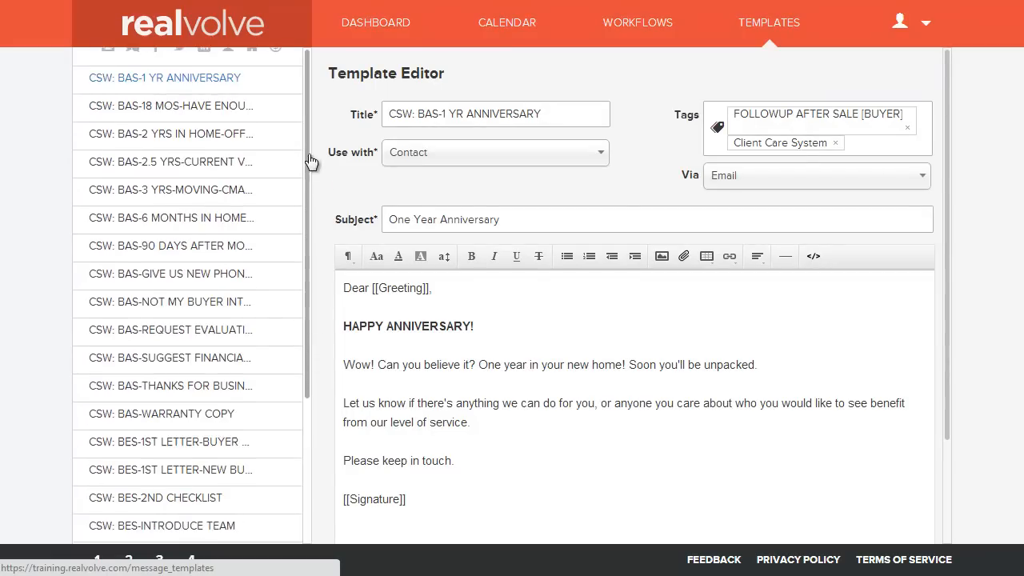
- Scroll the installed CSW template list around the one-year anniversary email
scroll("up", 3)
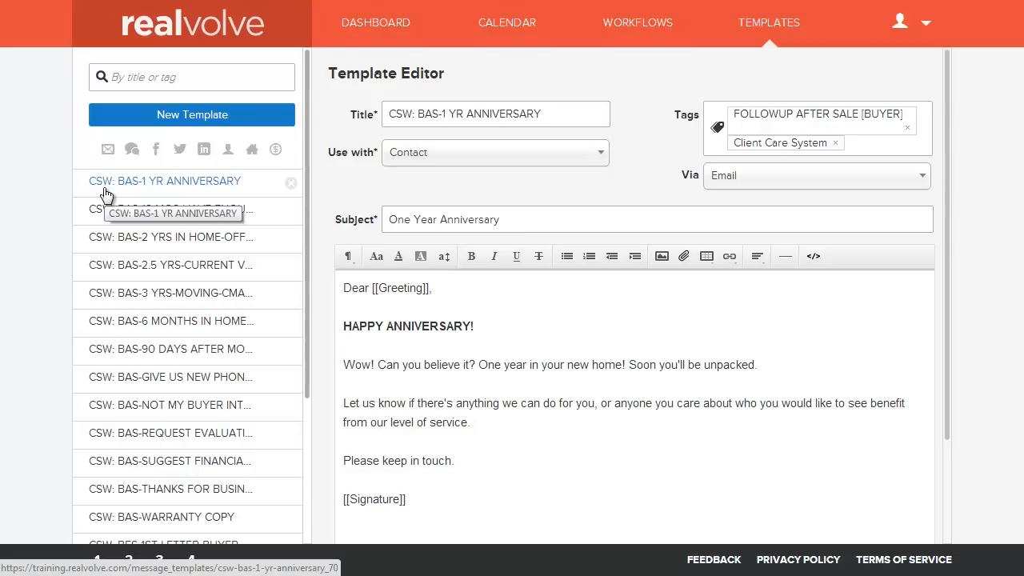
mouse_move(211, 195)
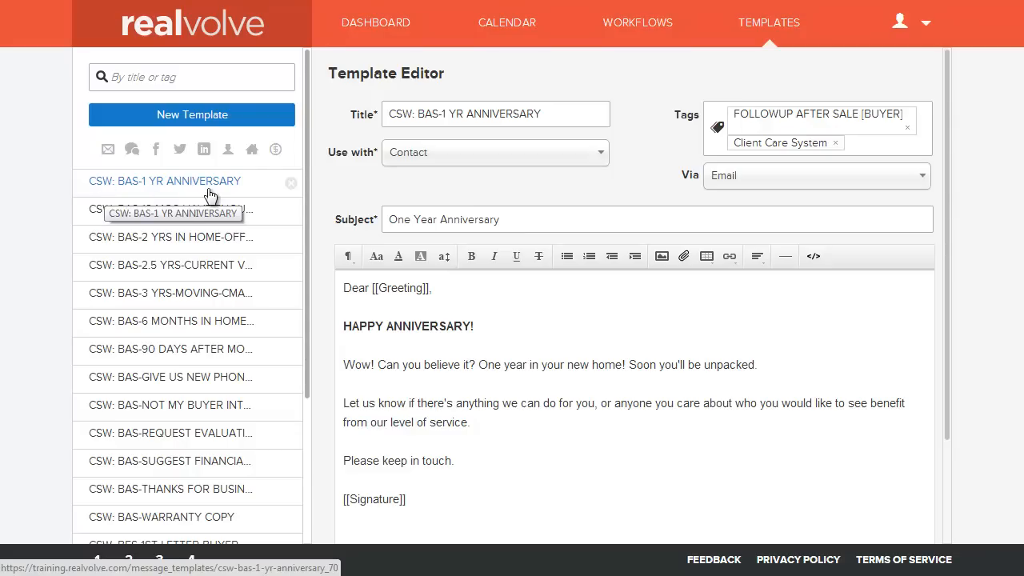
mouse_move(184, 266)
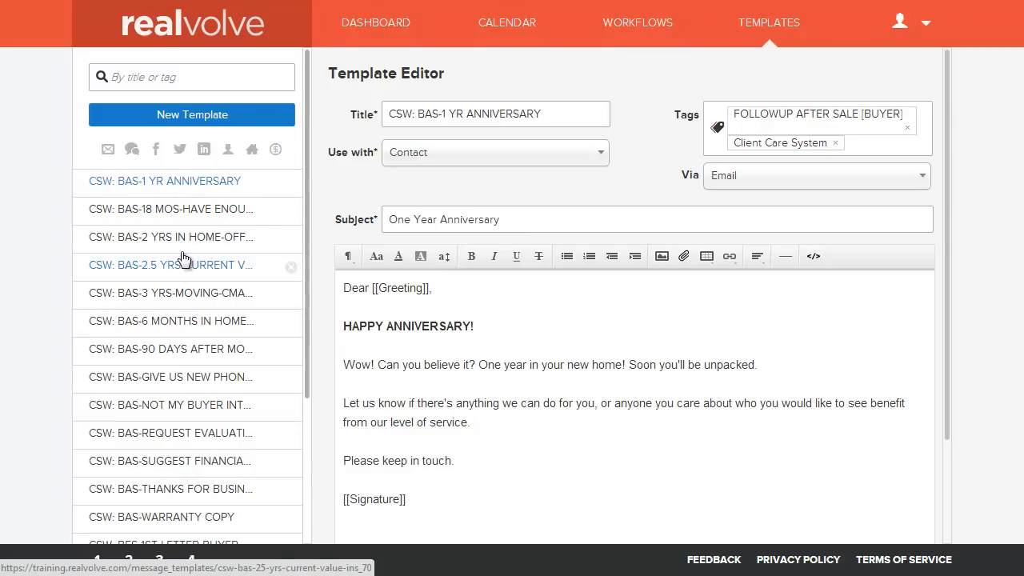
mouse_move(303, 352)
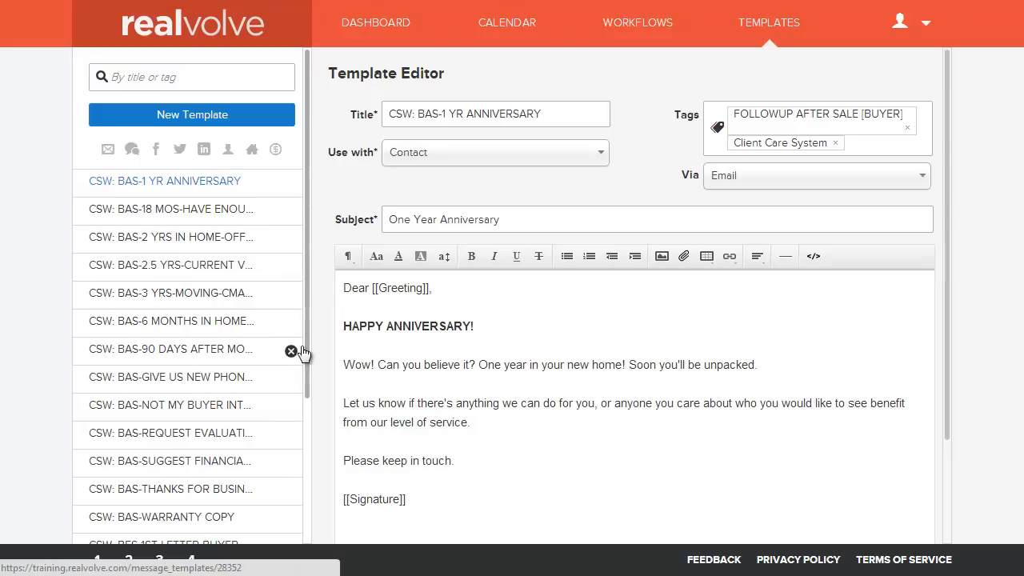
scroll("down", 3)
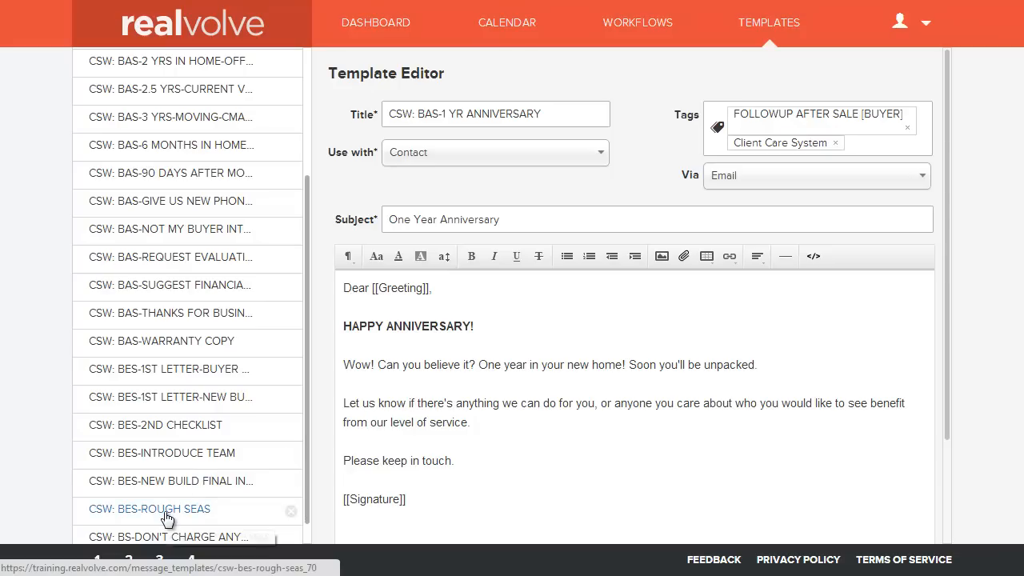
mouse_move(307, 403)
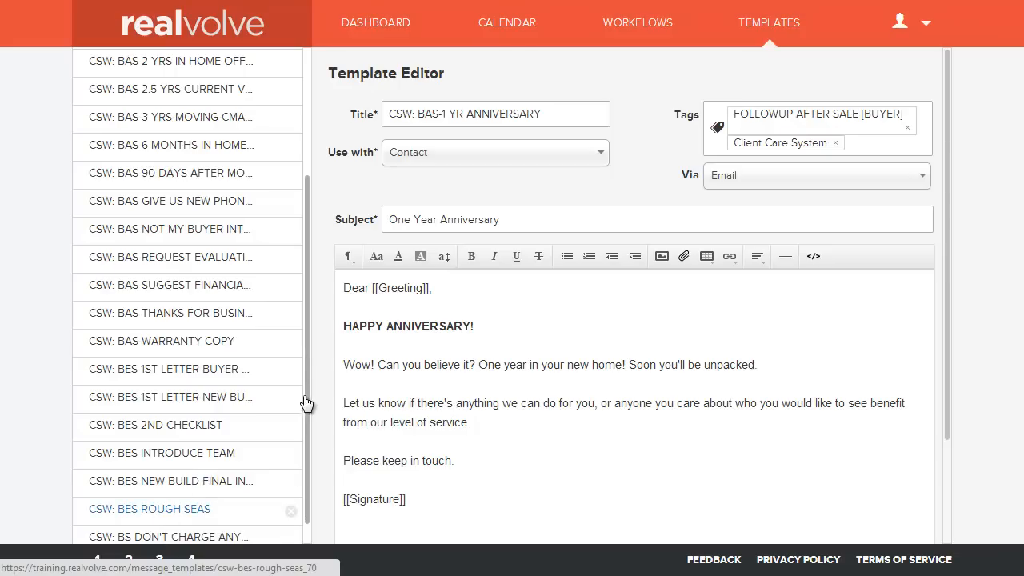
- Load the CSW: BES-ROUGH SEAS template and read through its body
left_click(148, 509)
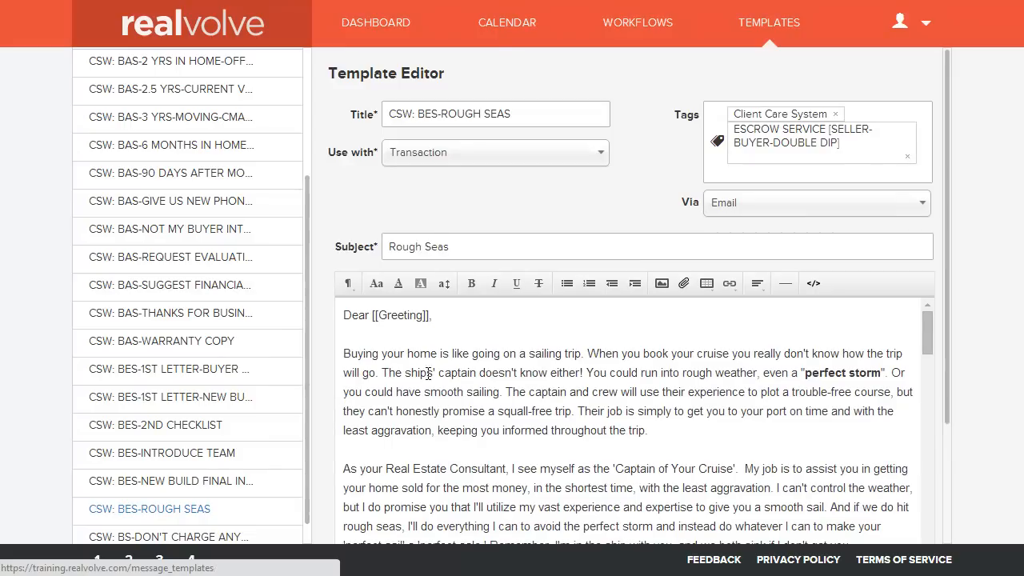
scroll("down", 3)
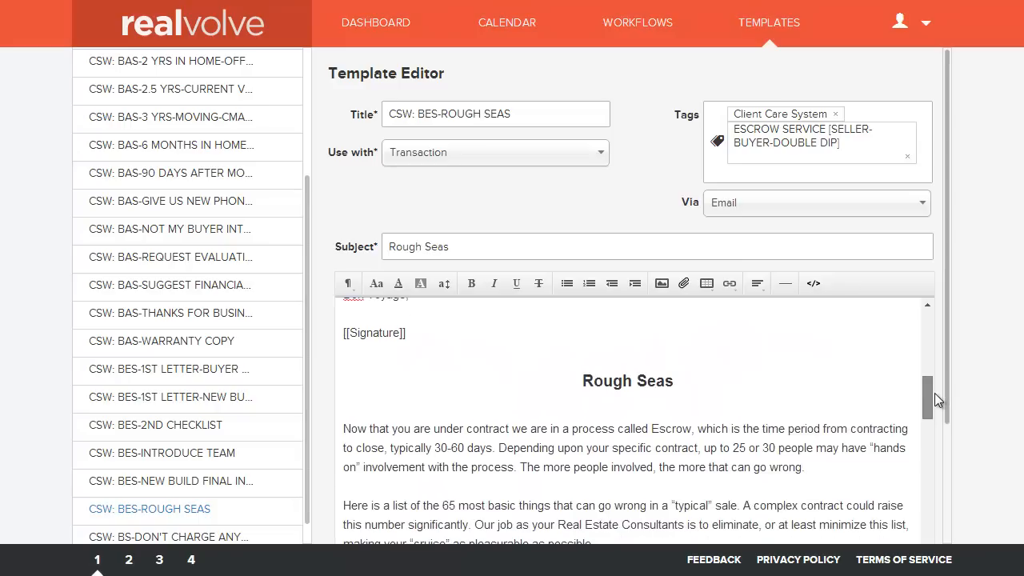
scroll("down", 3)
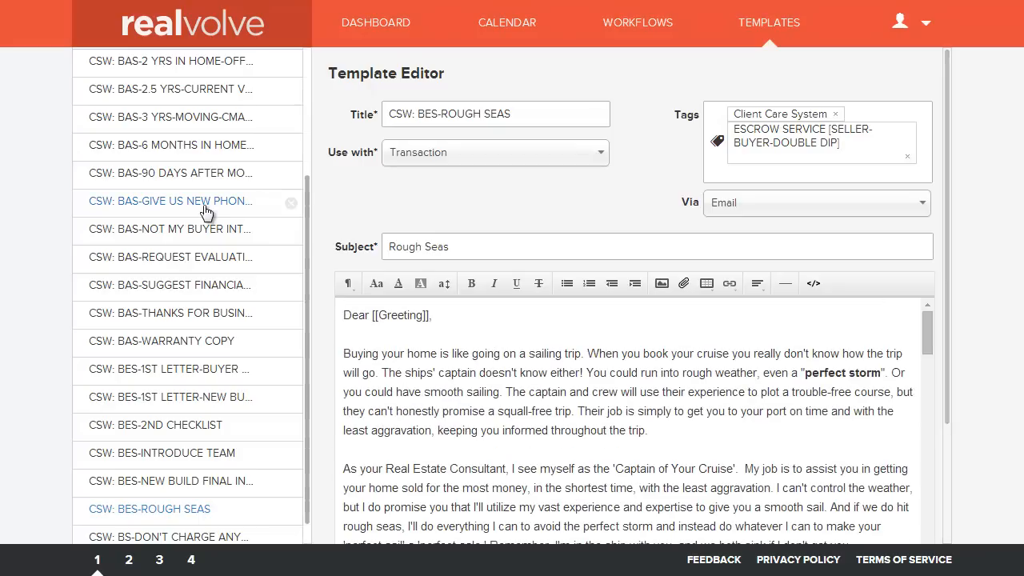
mouse_move(310, 222)
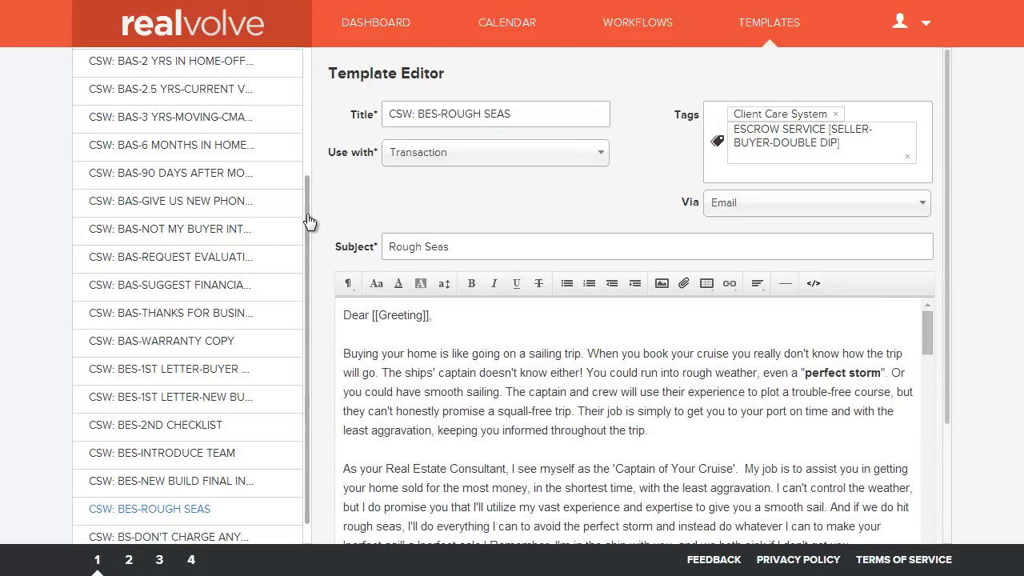
mouse_move(310, 202)
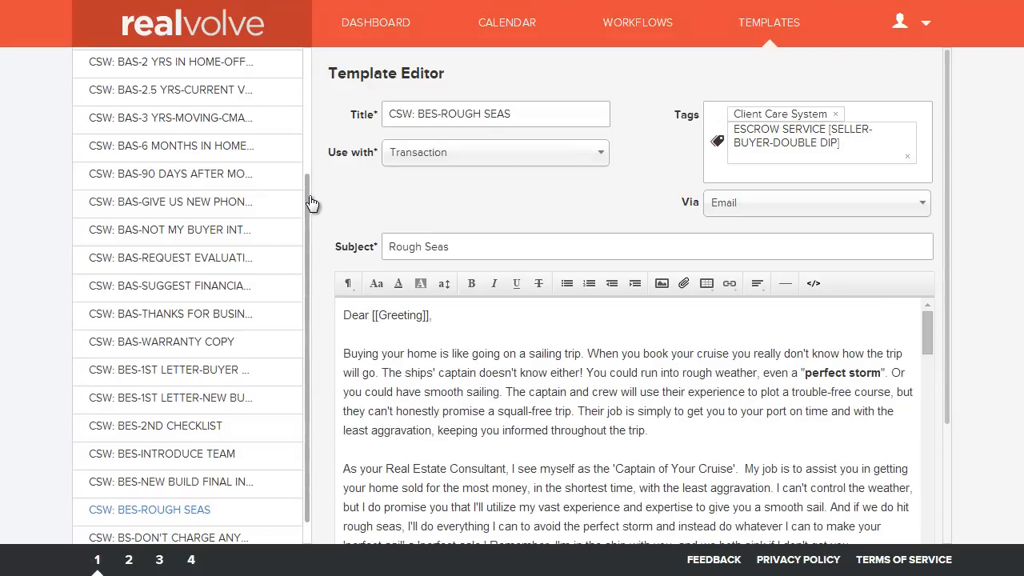
scroll("up", 3)
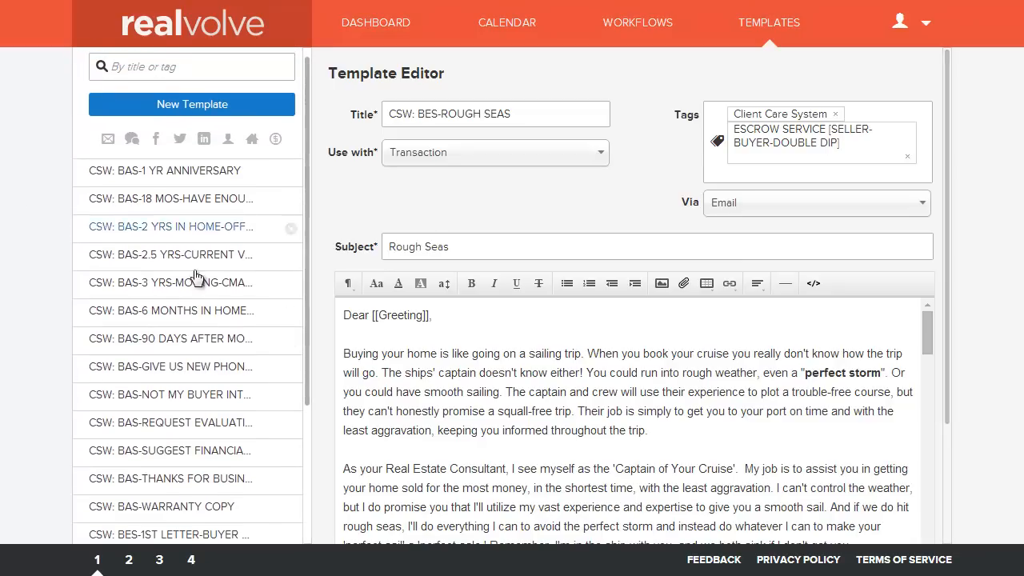
mouse_move(198, 281)
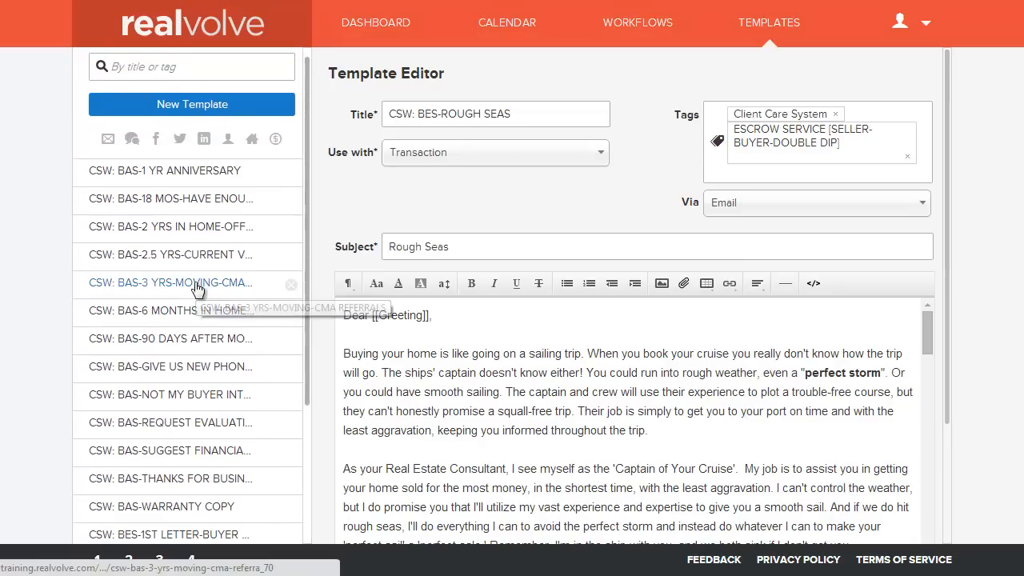
- Load CSW: BAS-3 YRS-MOVING-CMA REFERRAL and review its text down to the [[Signature]] line
left_click(169, 281)
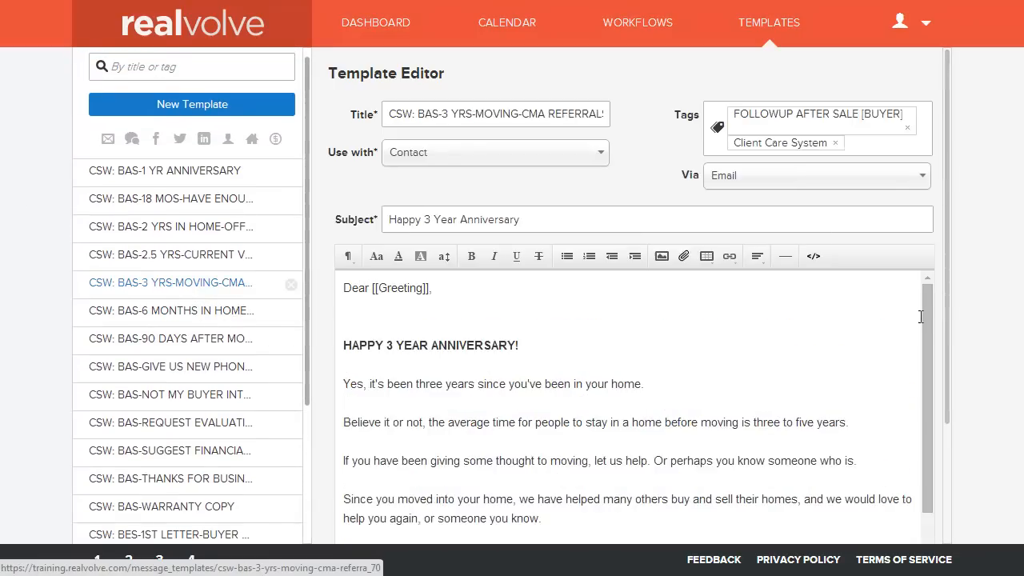
scroll("down", 3)
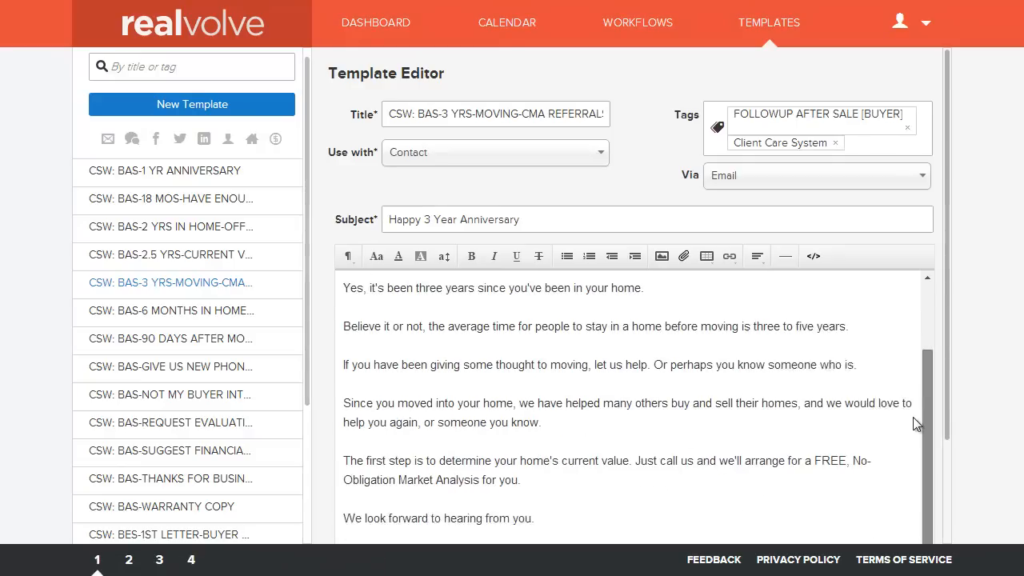
scroll("down", 3)
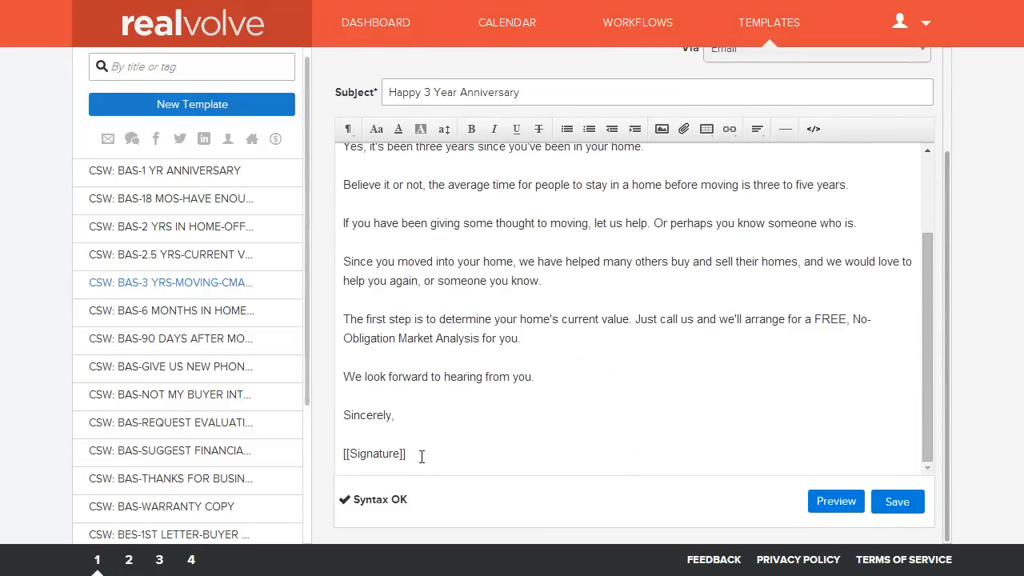
double_click(374, 455)
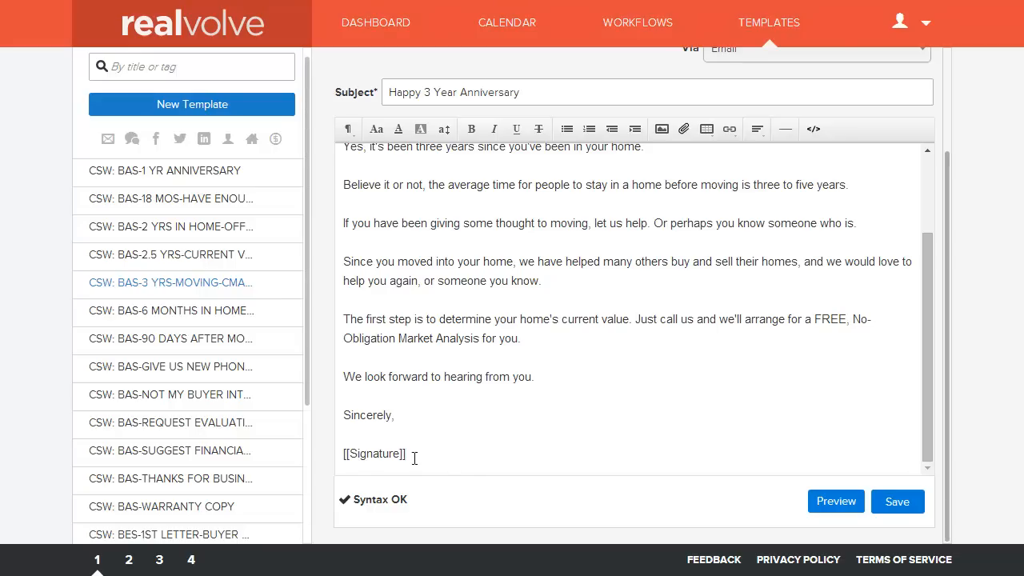
left_click(192, 68)
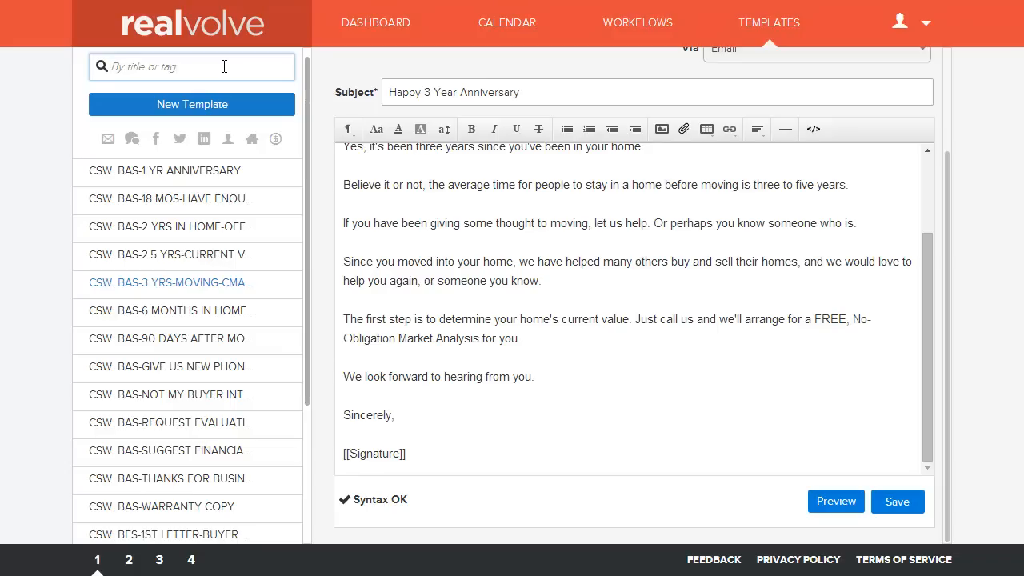
- Search templates for 'sig' and load the Signature template titled Joe Agent Signature
type("signature")
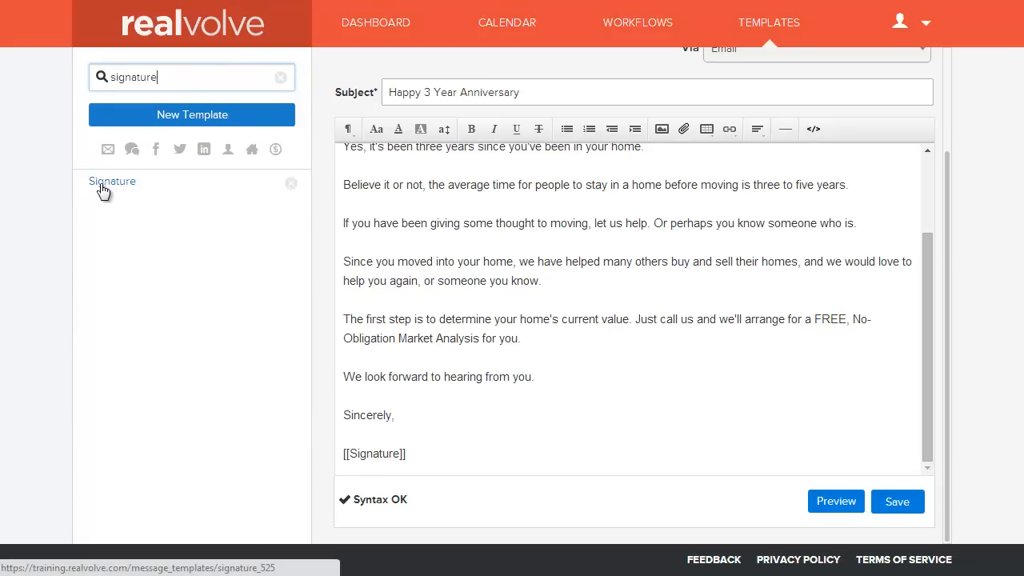
left_click(112, 181)
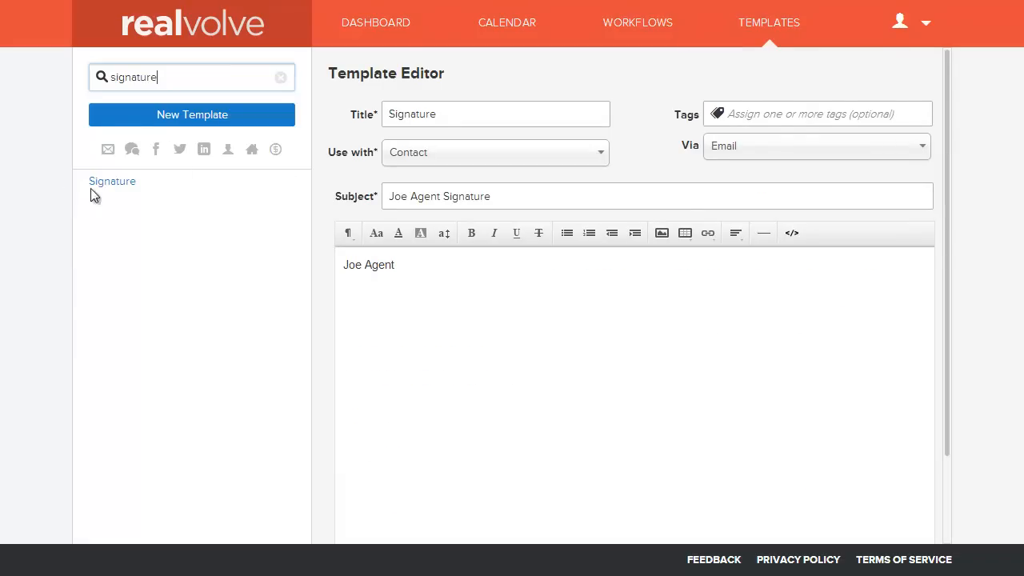
mouse_move(155, 149)
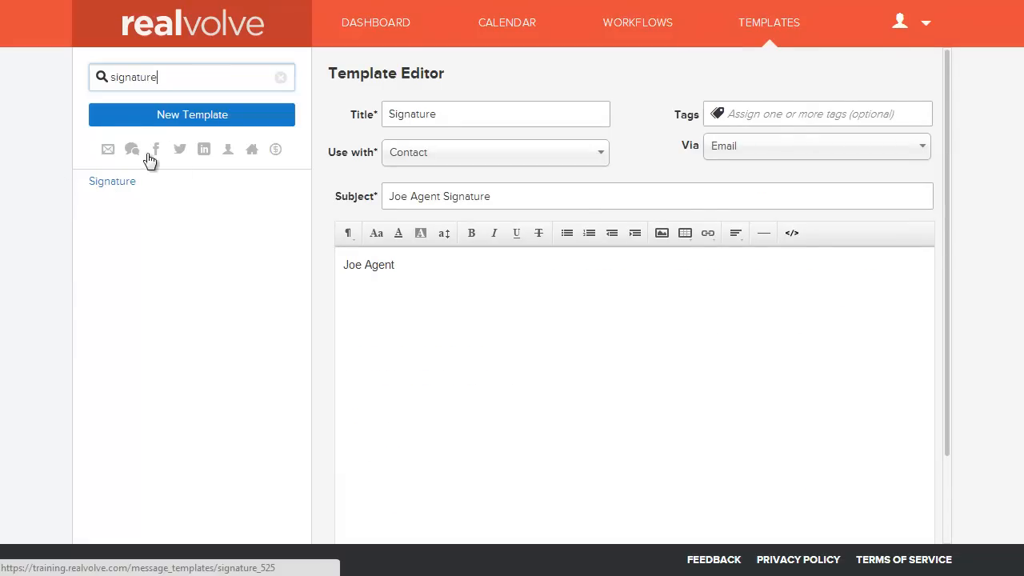
mouse_move(366, 152)
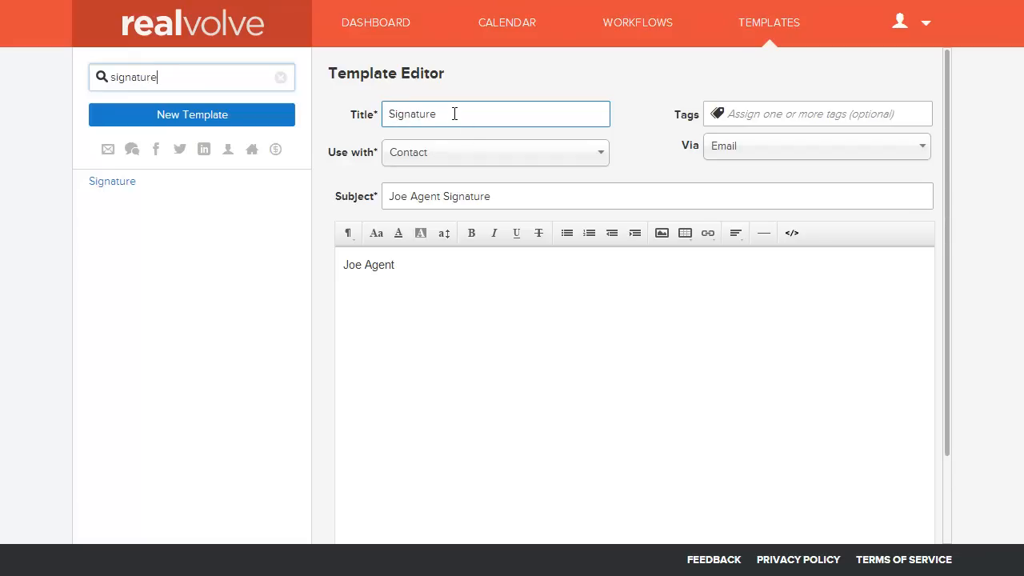
left_click(560, 195)
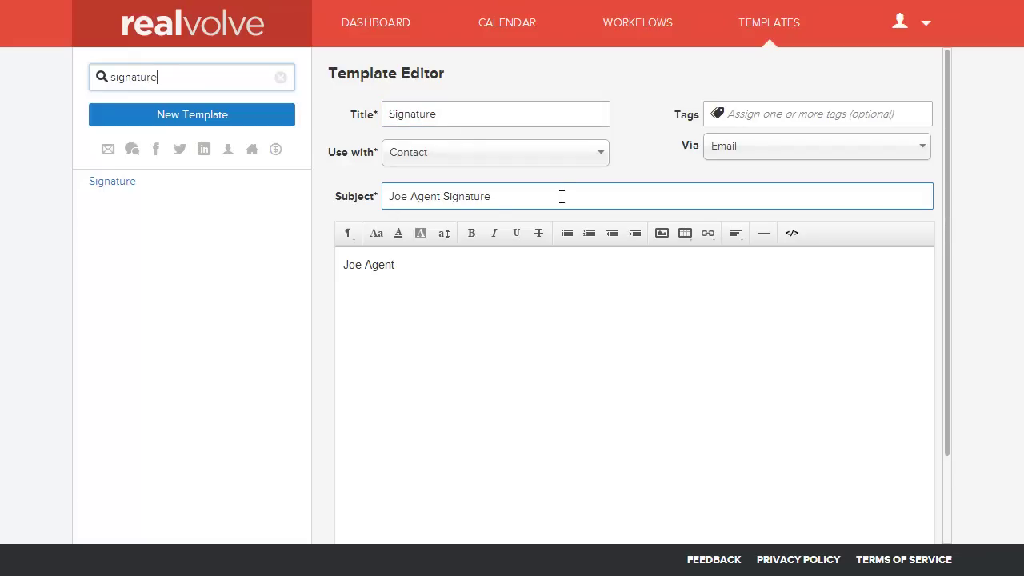
mouse_move(446, 213)
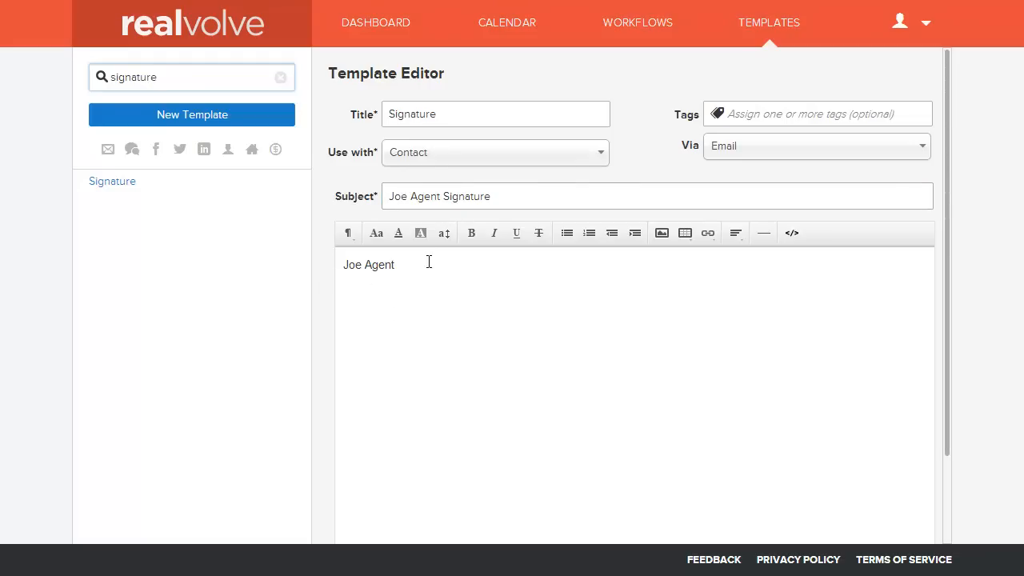
double_click(367, 264)
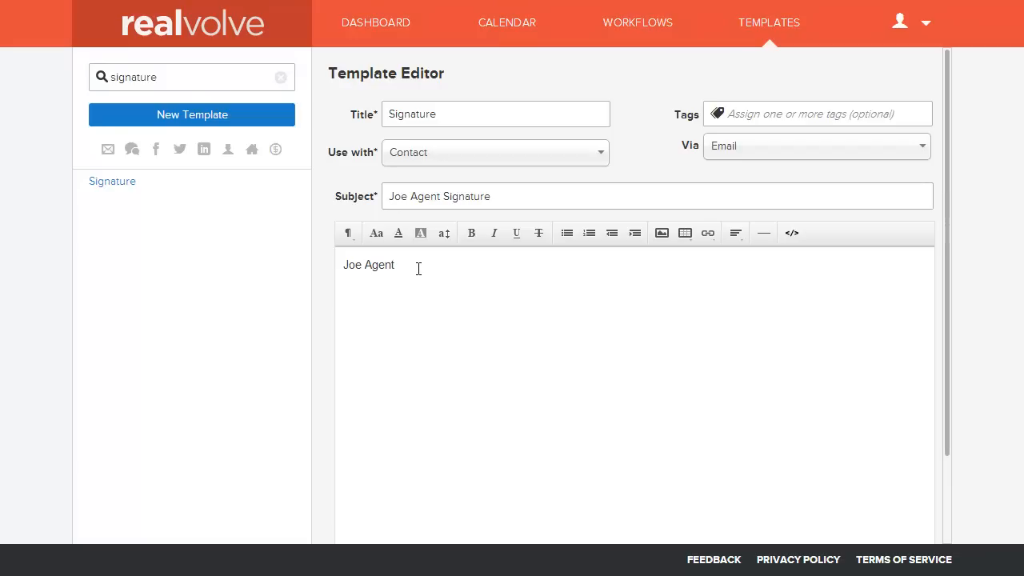
type("123")
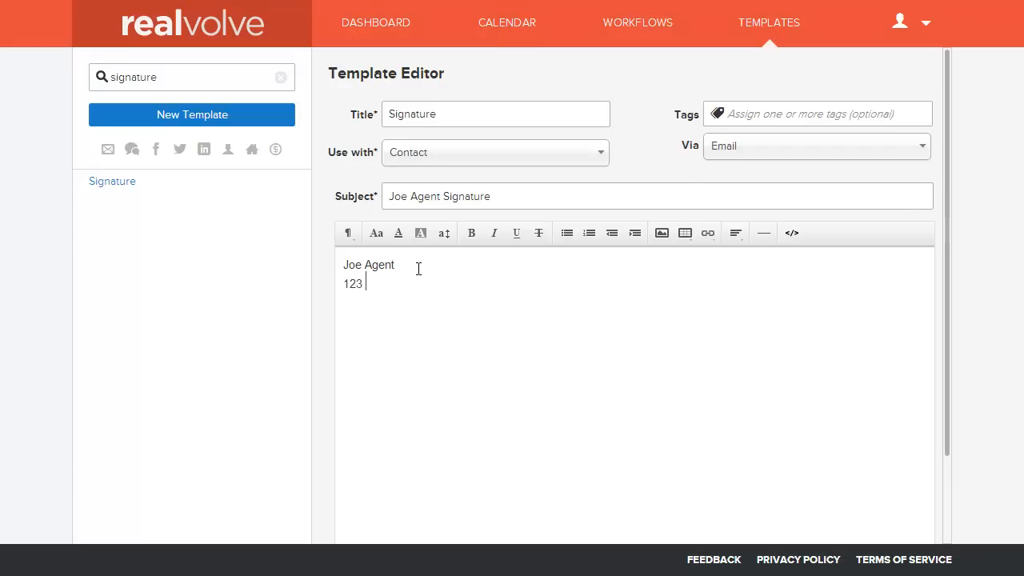
type("S")
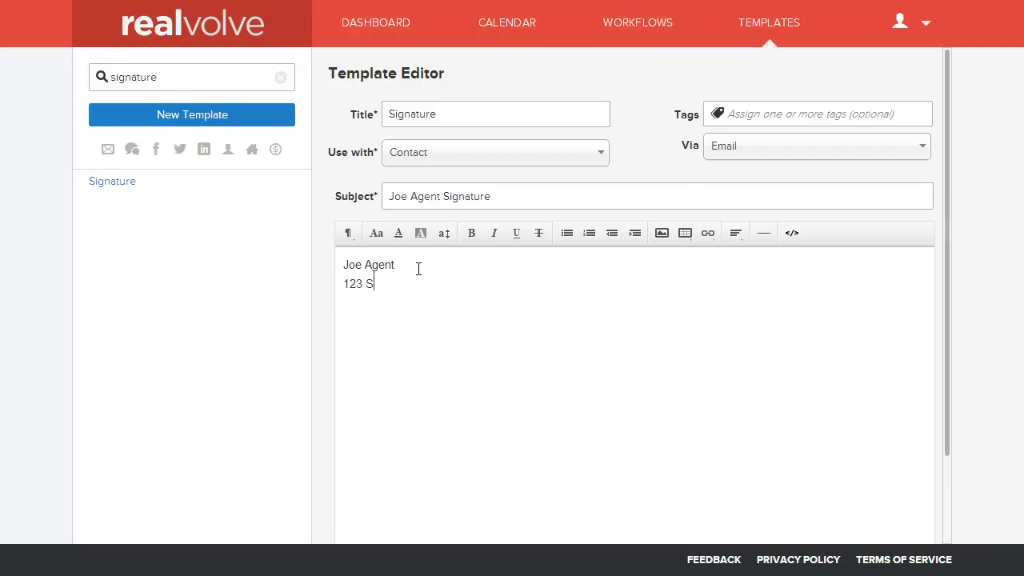
type("Main")
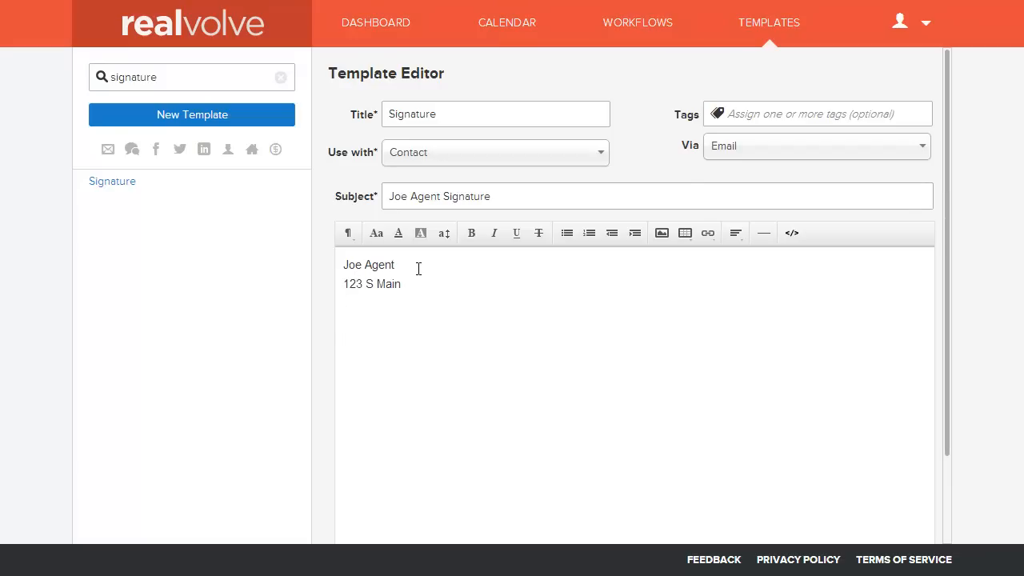
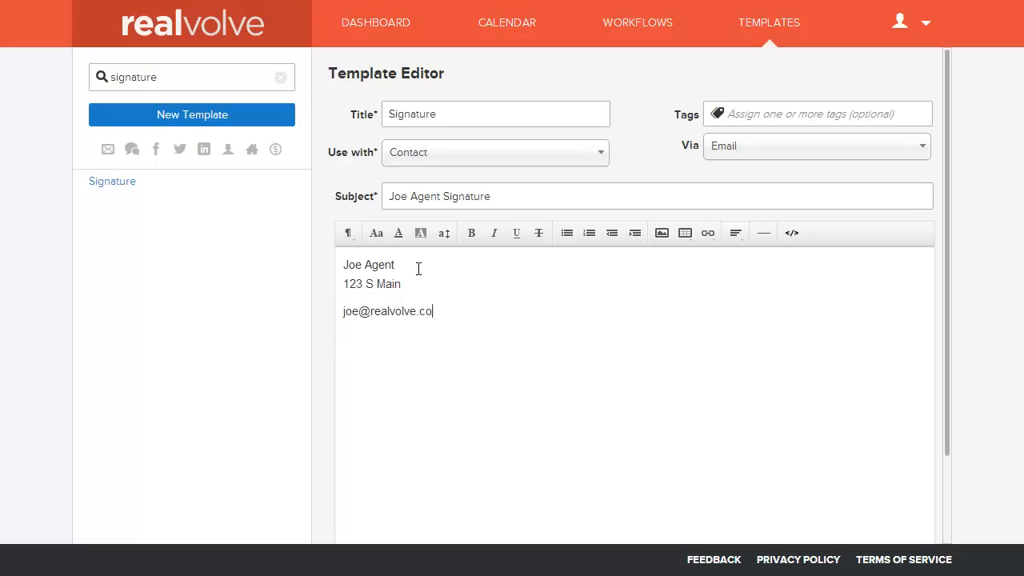
double_click(379, 264)
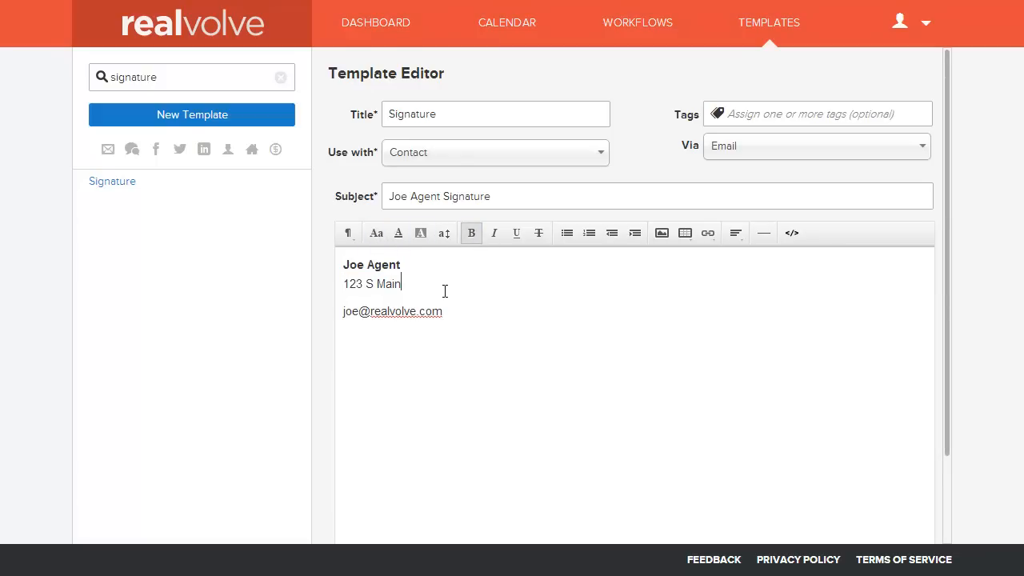
scroll("down", 3)
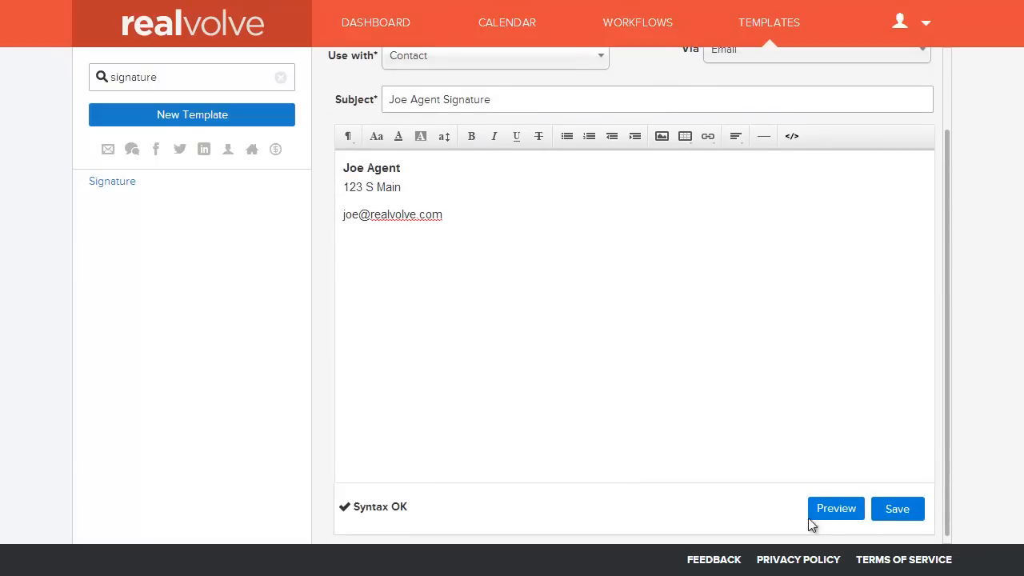
- Save the Signature template, check the [[Signature]] field in CSW: BAS-1 YR ANNIVERSARY, and return to Workflows
left_click(896, 508)
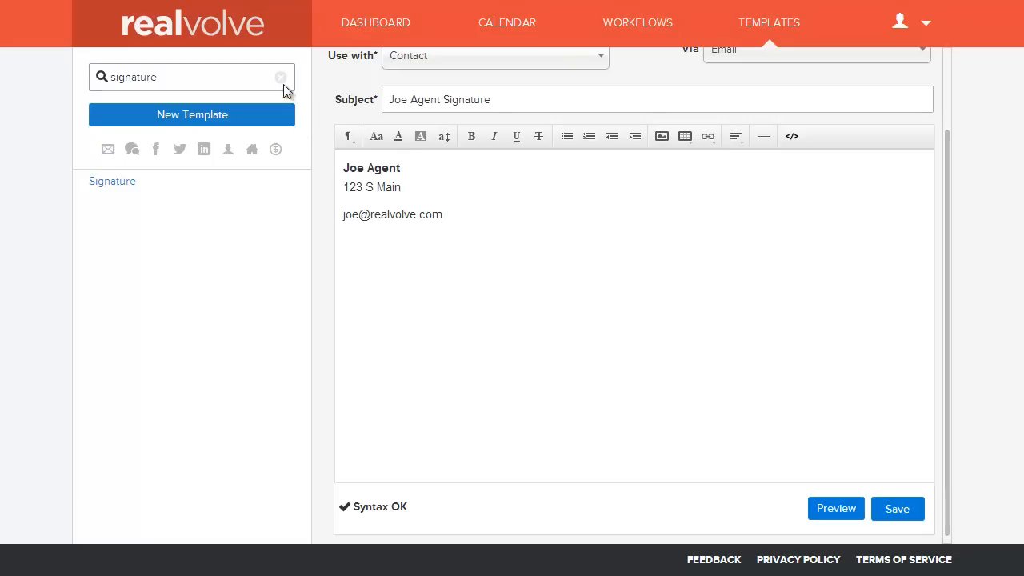
left_click(280, 76)
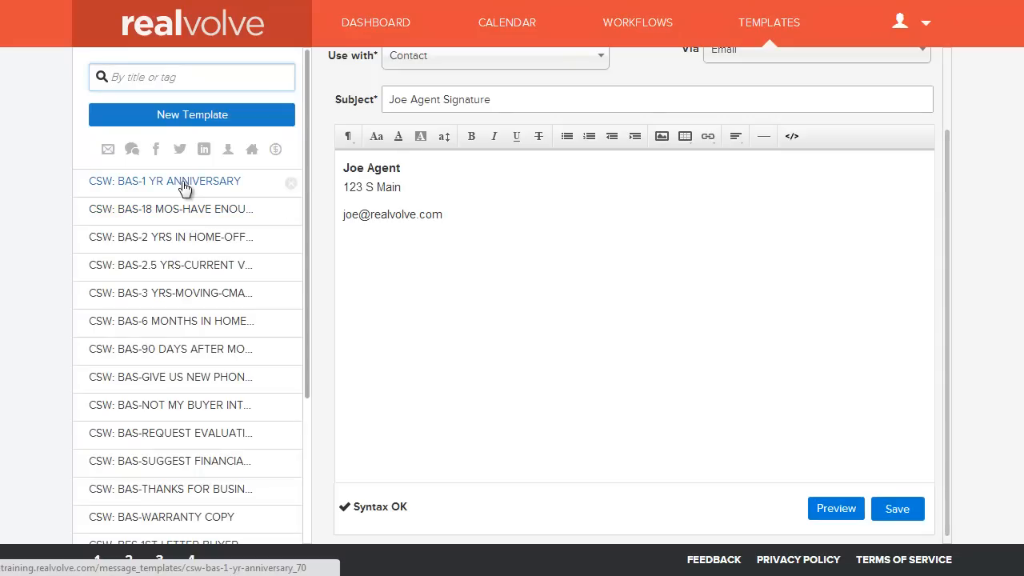
left_click(165, 181)
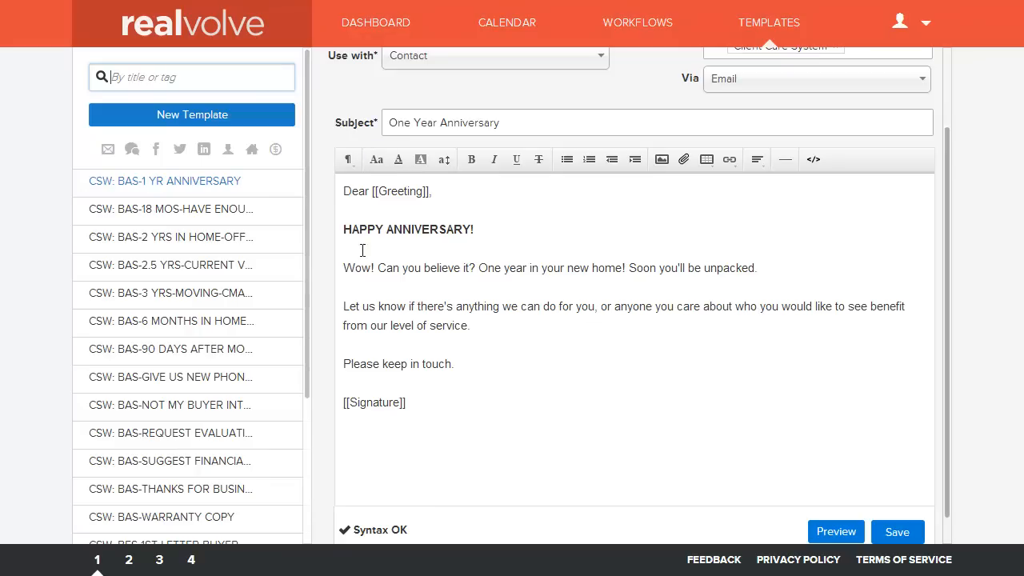
double_click(374, 401)
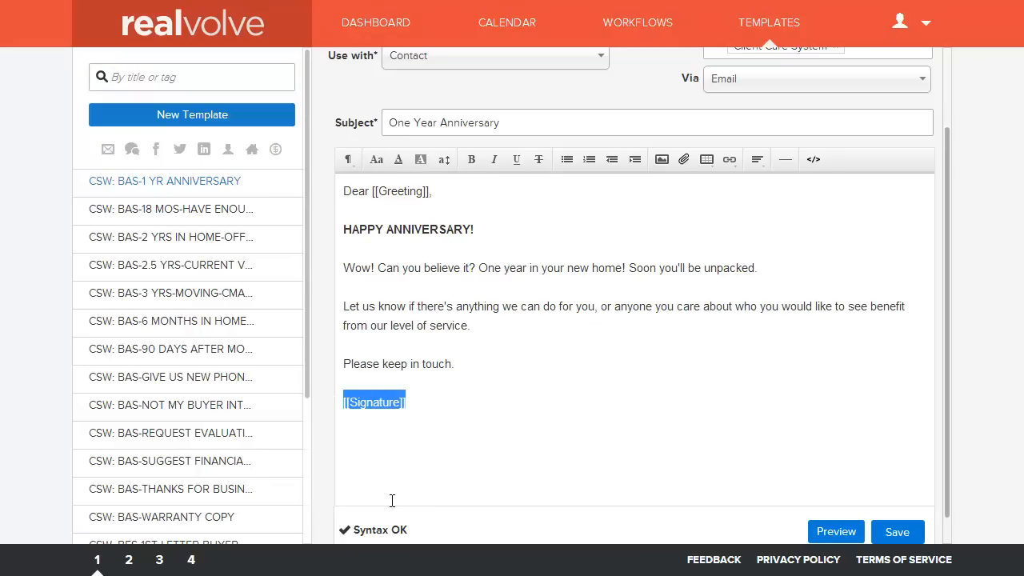
mouse_move(430, 477)
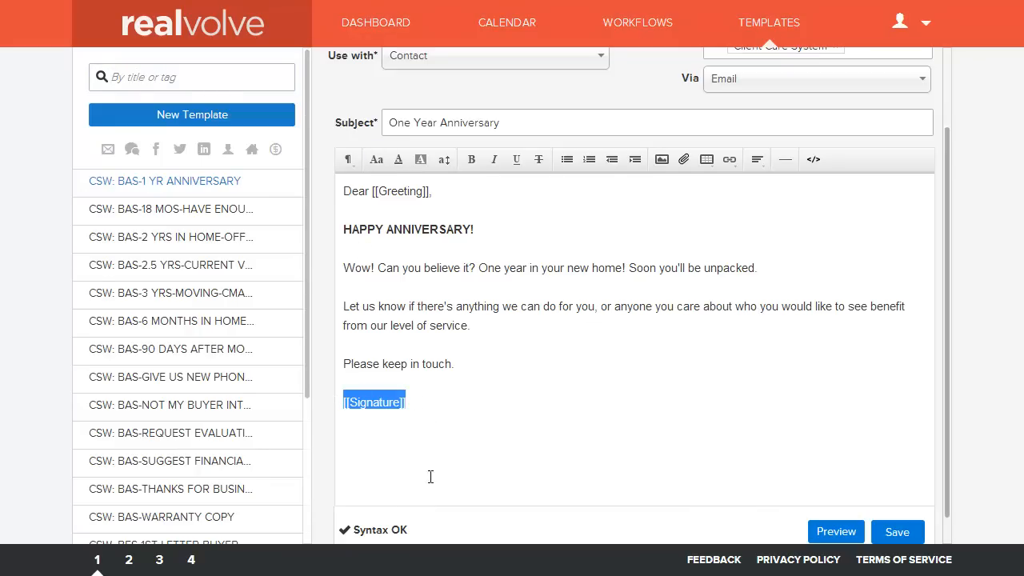
left_click(636, 22)
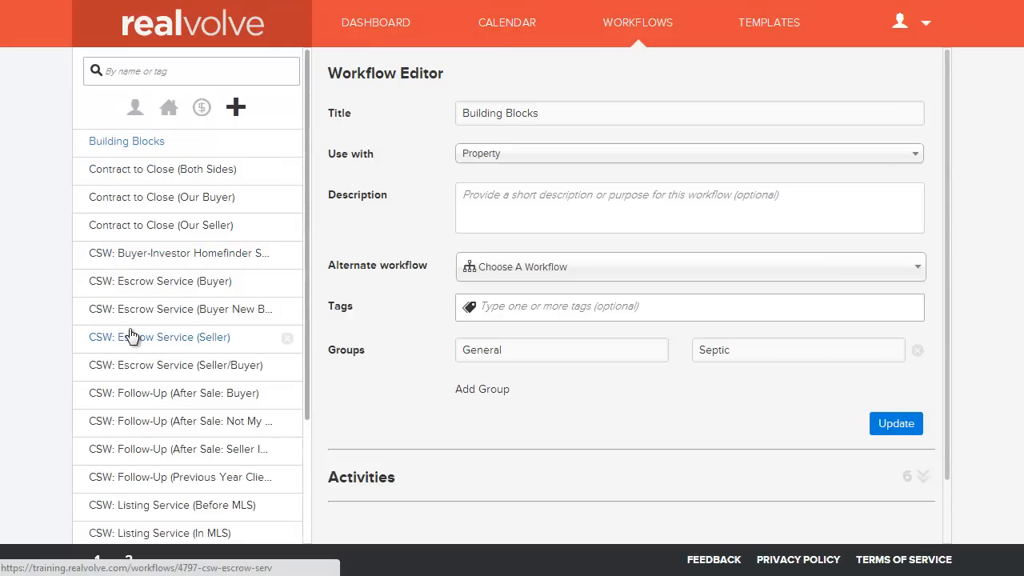
mouse_move(141, 281)
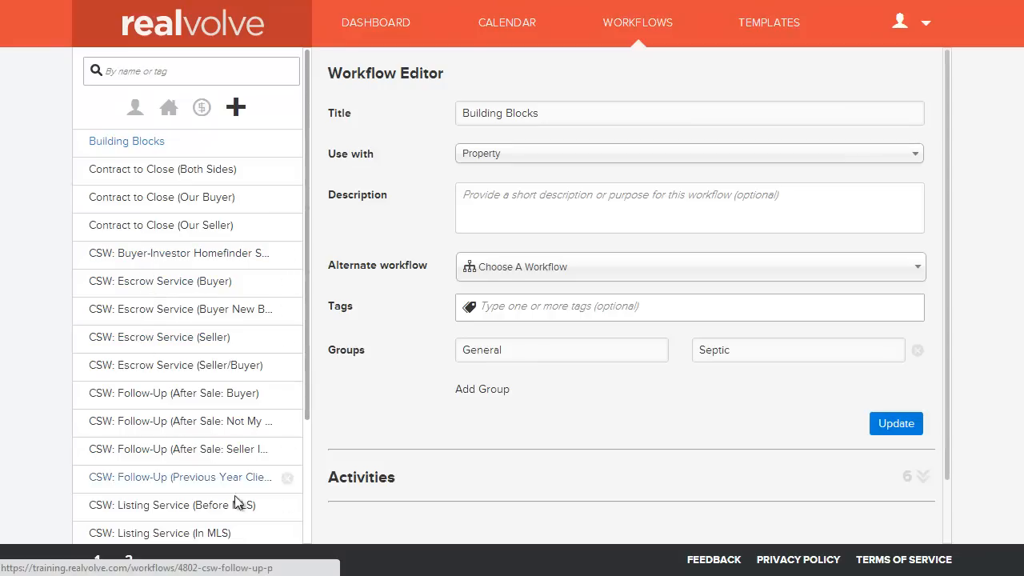
- Scroll the sidebar to reveal the Keller Williams 33 Touch Points and 8x8 workflows
scroll("down", 3)
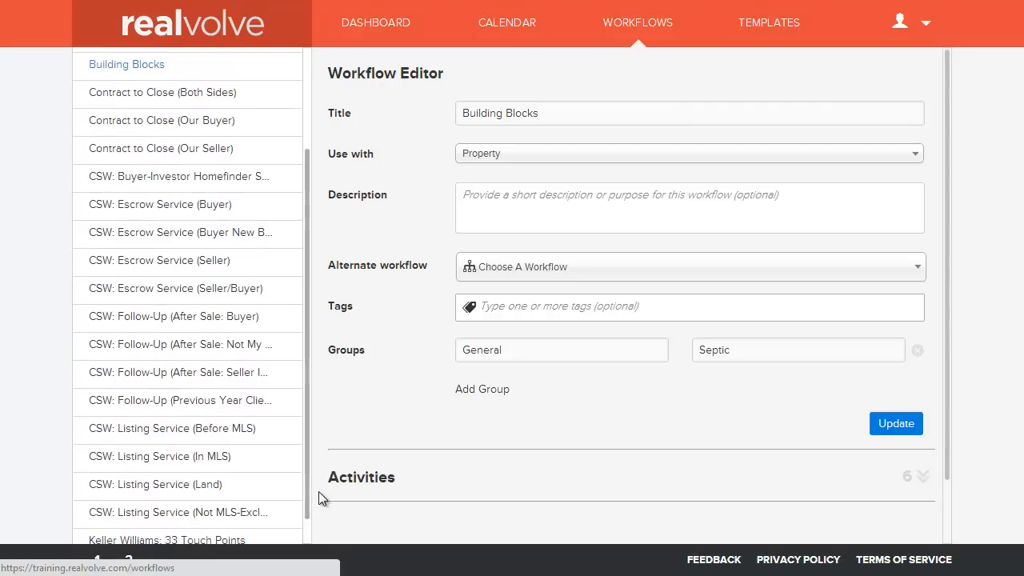
scroll("down", 3)
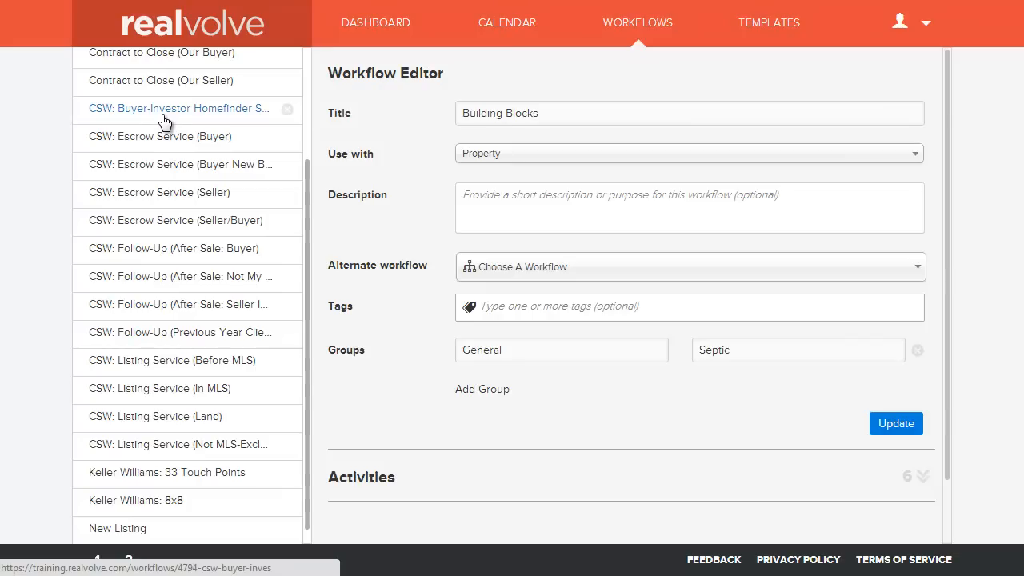
mouse_move(908, 467)
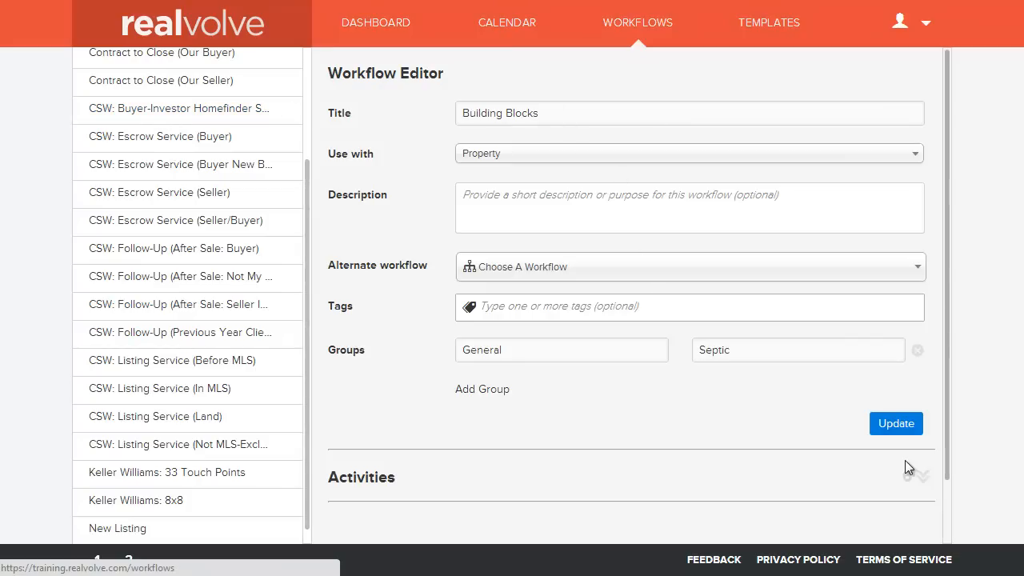
- Show the CSW: Buyer-Investor Homefinder Service workflow with its three activities expanded
left_click(176, 109)
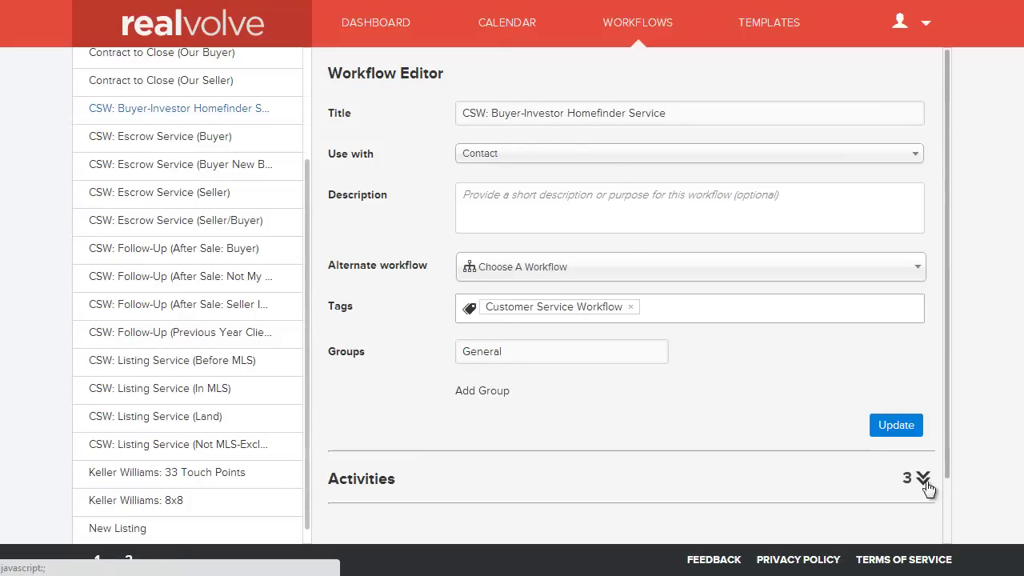
left_click(921, 479)
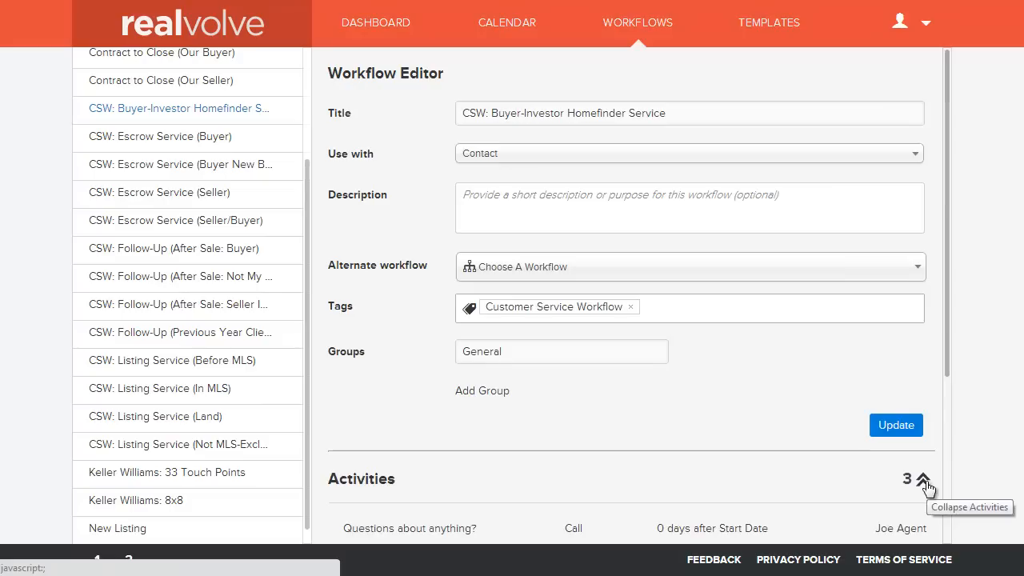
scroll("down", 3)
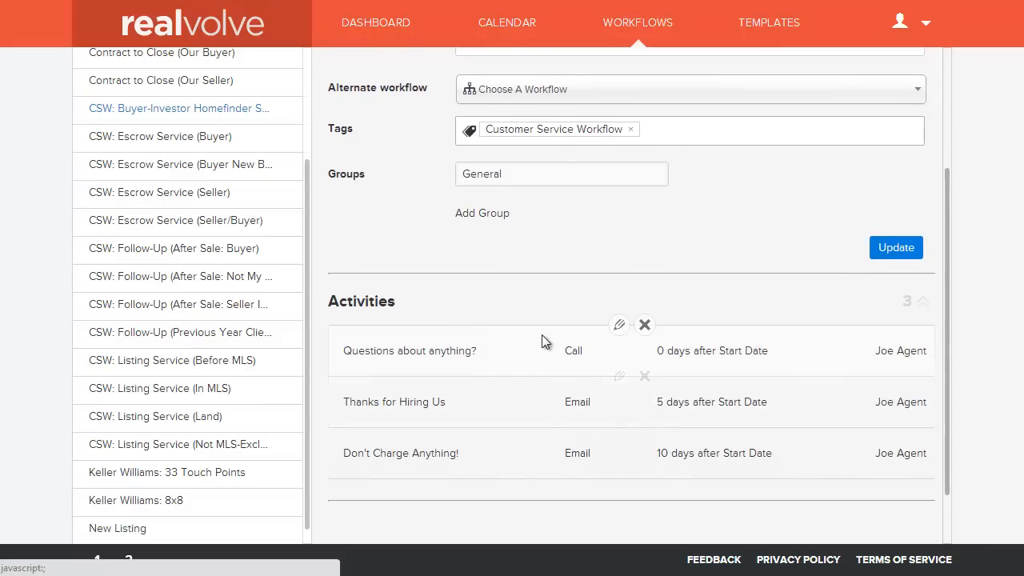
mouse_move(611, 424)
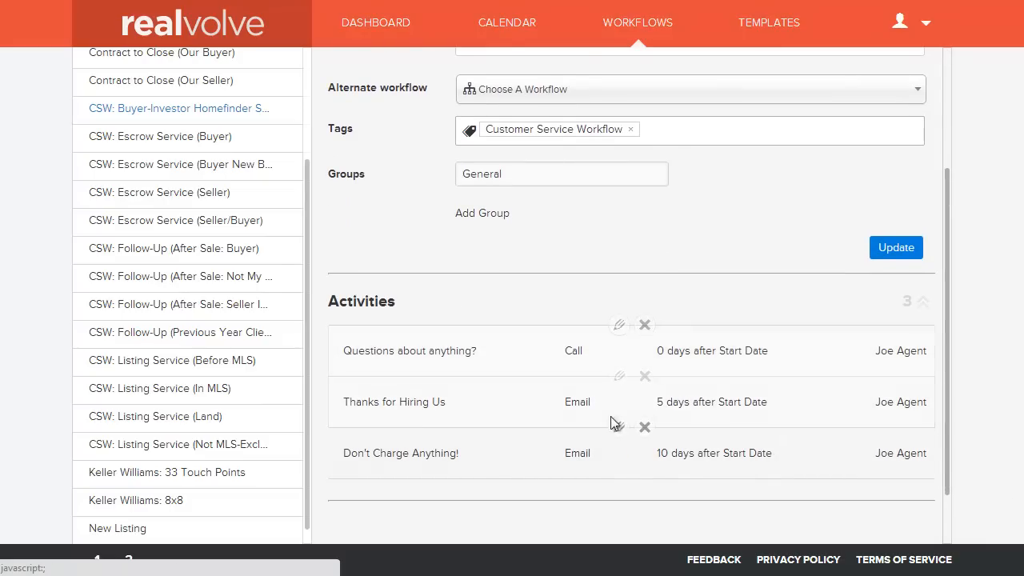
mouse_move(381, 335)
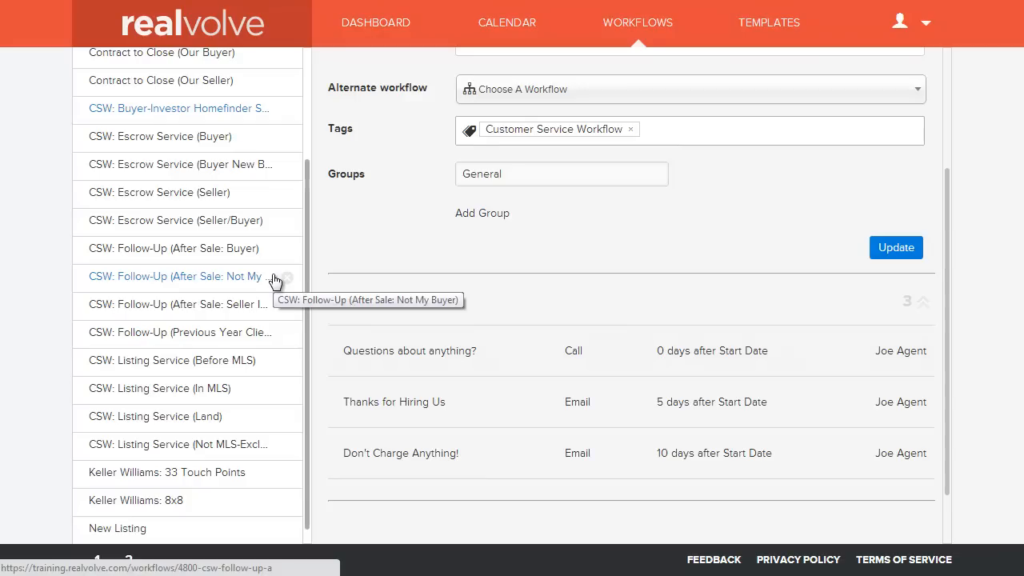
mouse_move(285, 280)
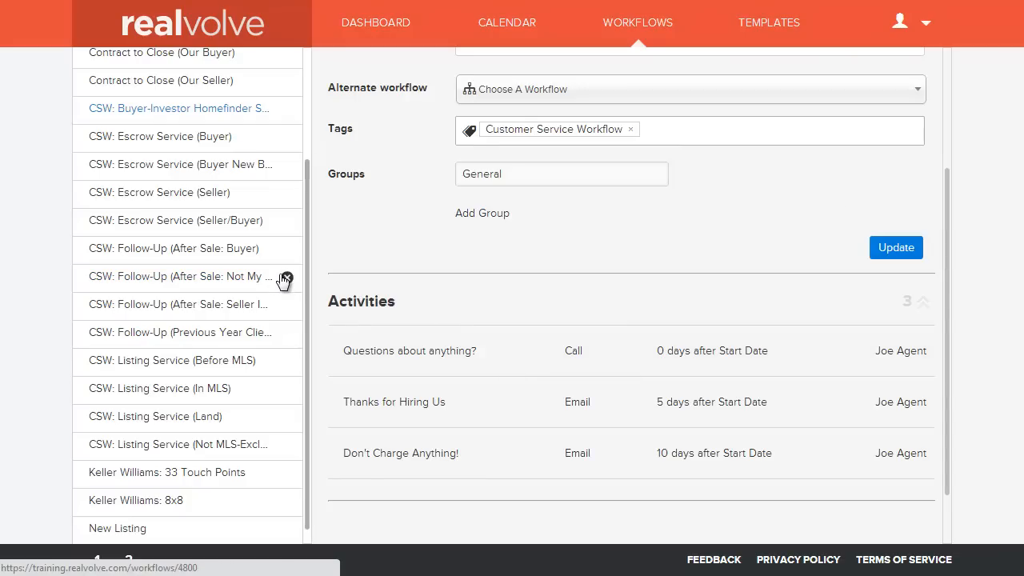
mouse_move(835, 202)
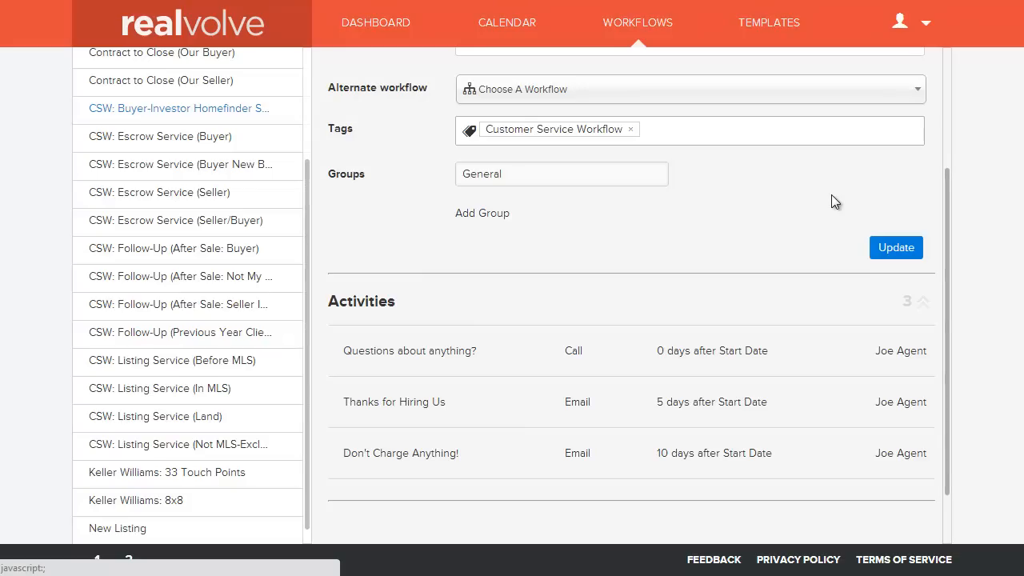
mouse_move(825, 205)
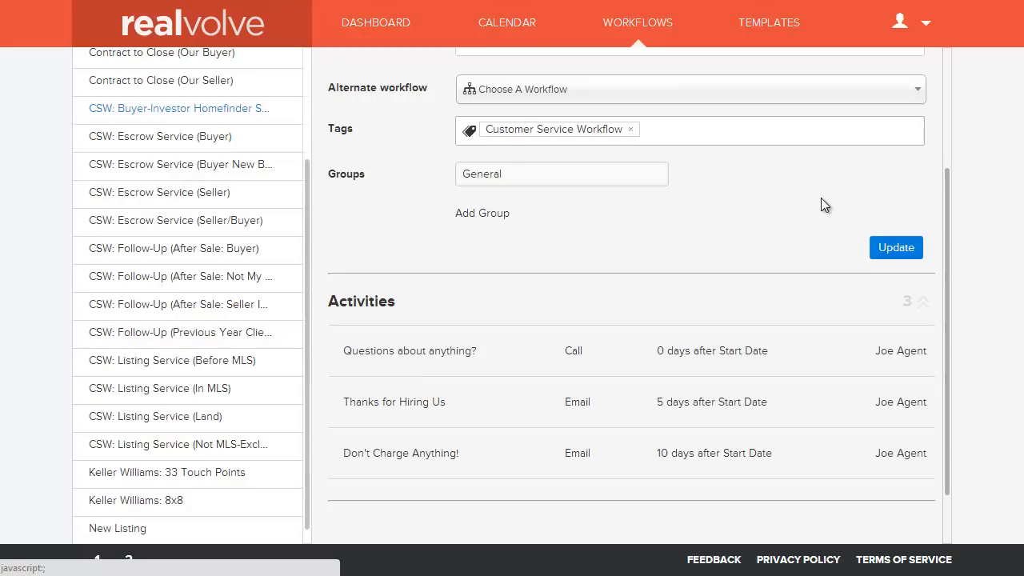
mouse_move(701, 211)
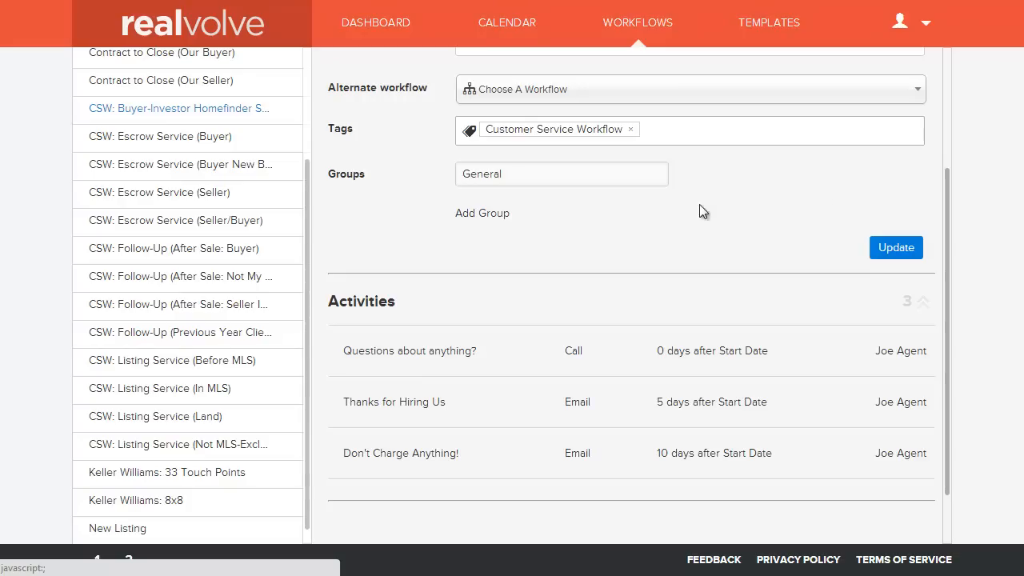
mouse_move(221, 248)
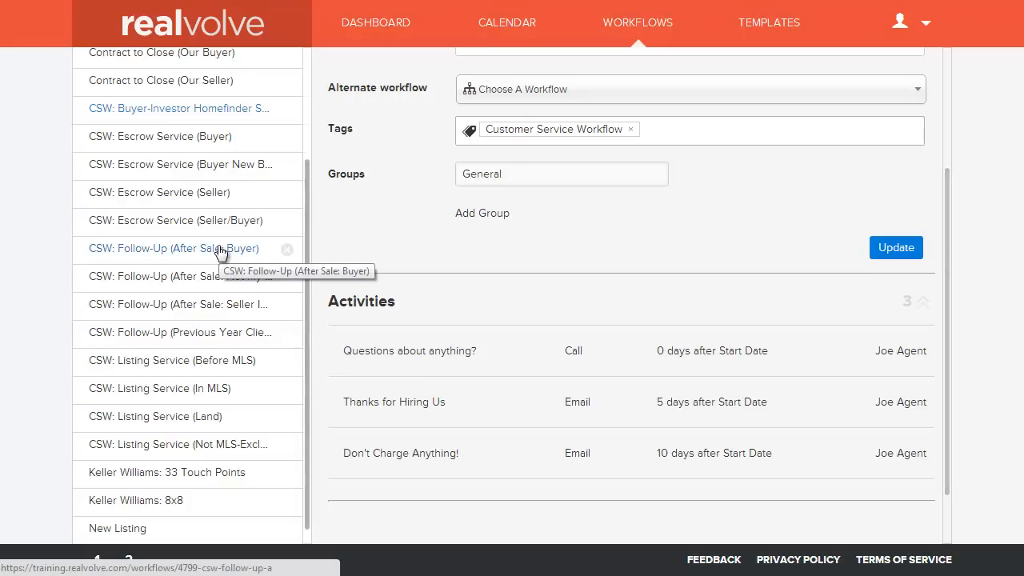
mouse_move(377, 236)
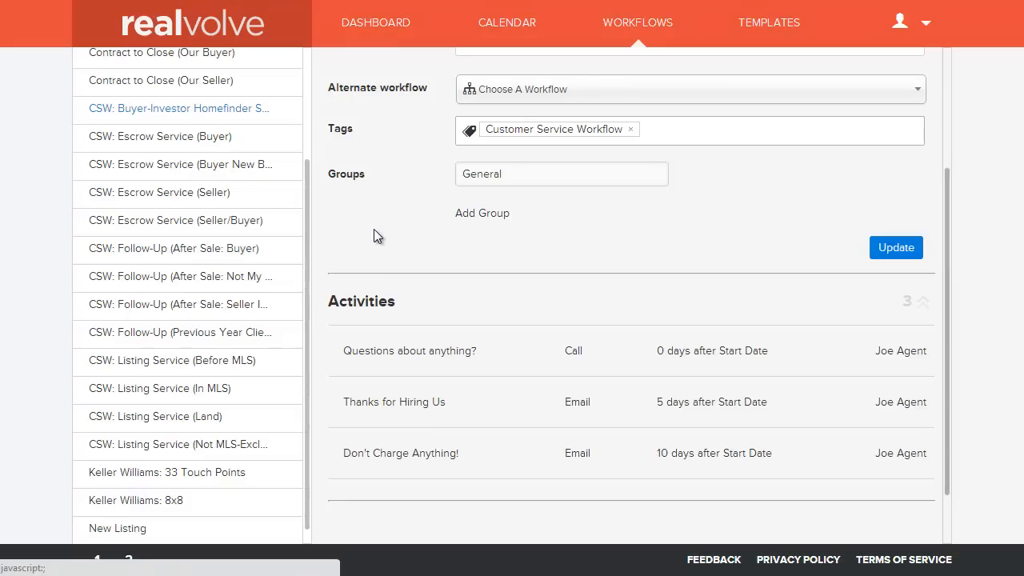